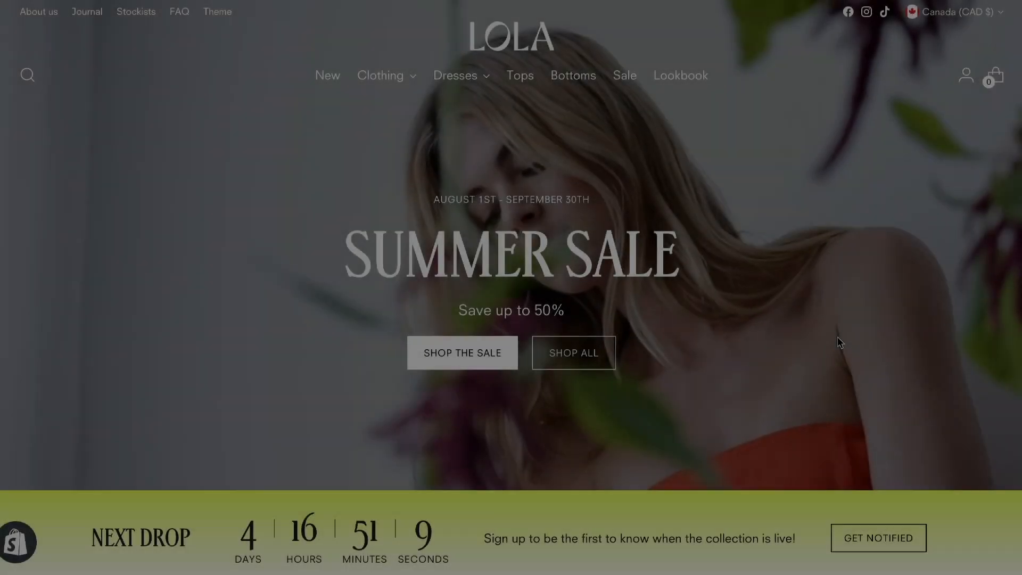
Step: Tour the Lola, Glow and Vessel demo storefronts and start the Stiletto walkthrough video
scroll("down", 3)
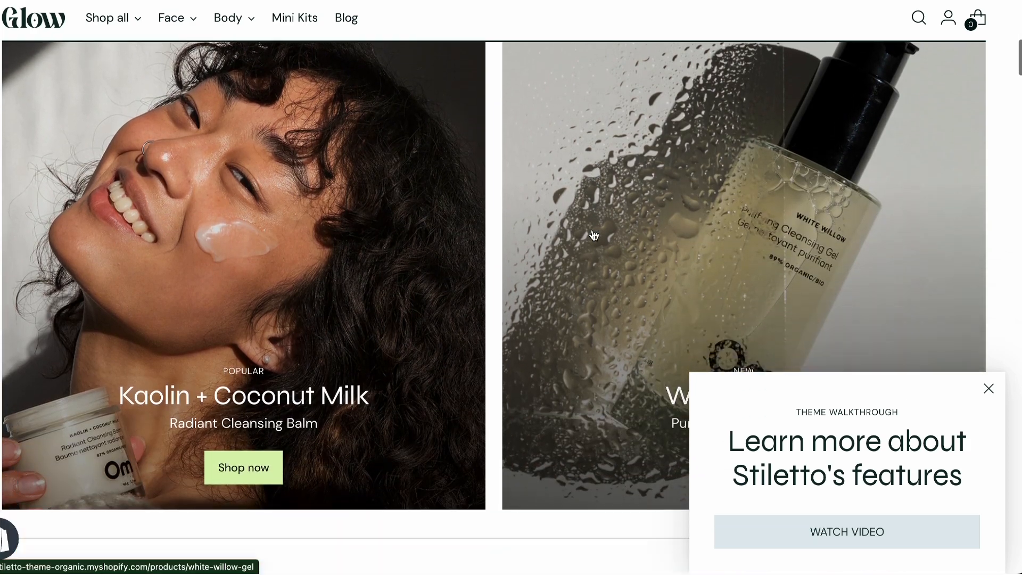
scroll("down", 3)
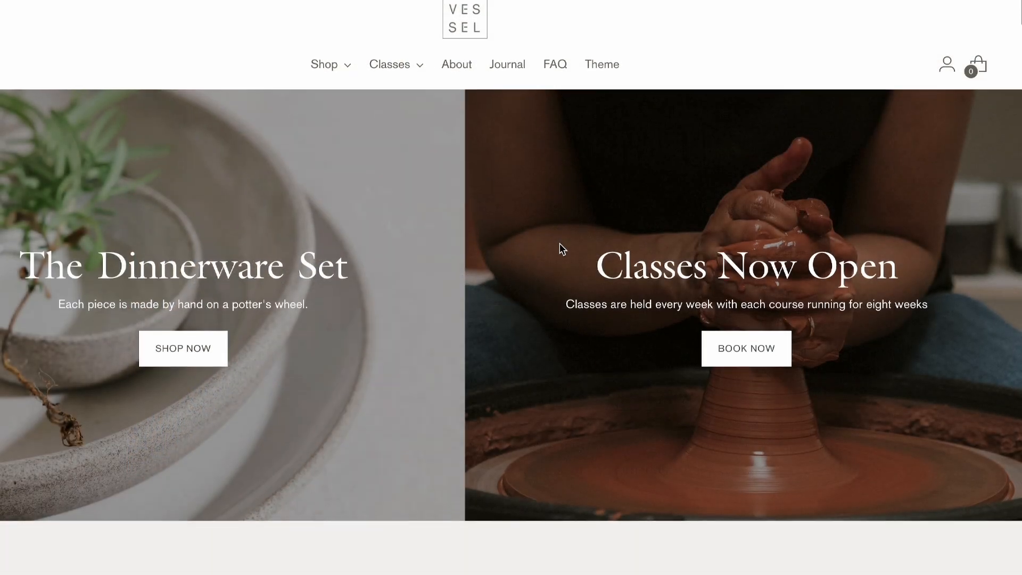
scroll("down", 3)
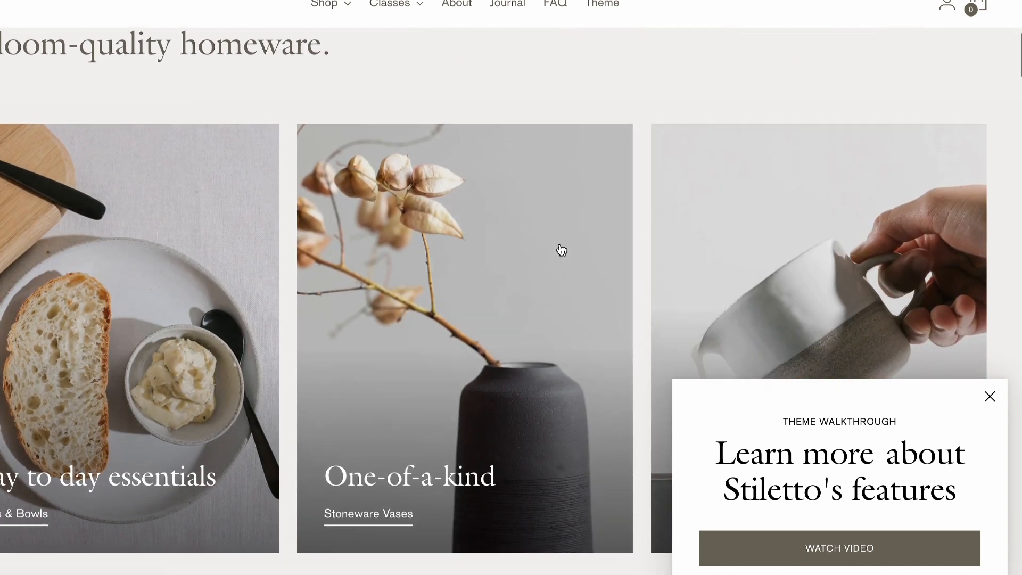
scroll("down", 3)
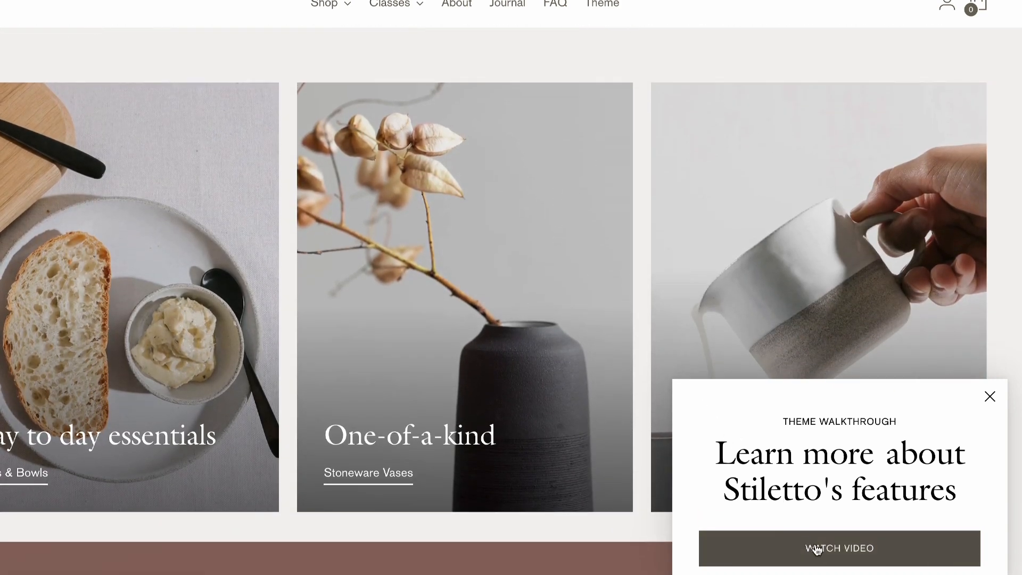
left_click(839, 547)
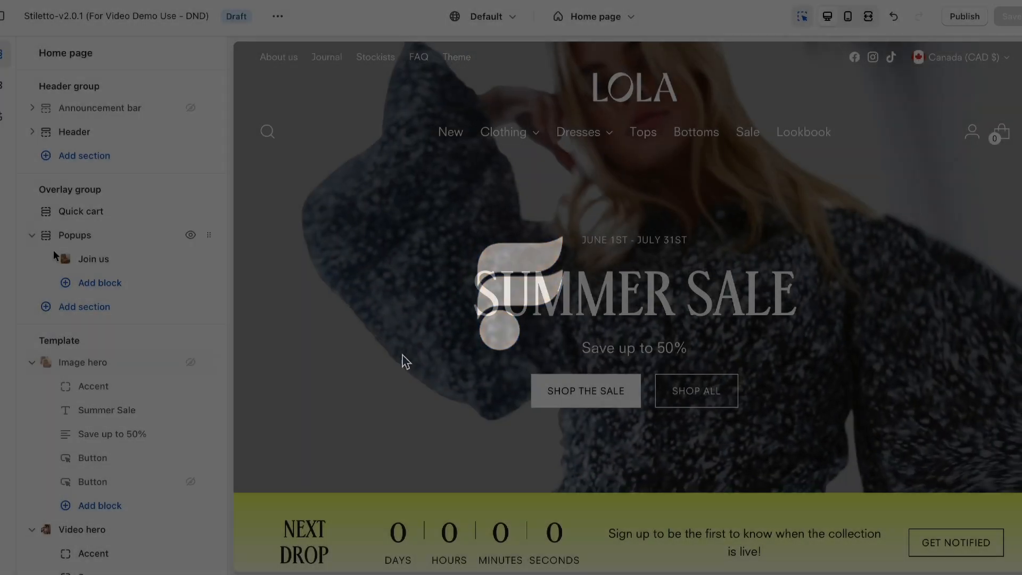
Step: Add a Flyout block to Popups and review its Behavior and Content settings
left_click(99, 282)
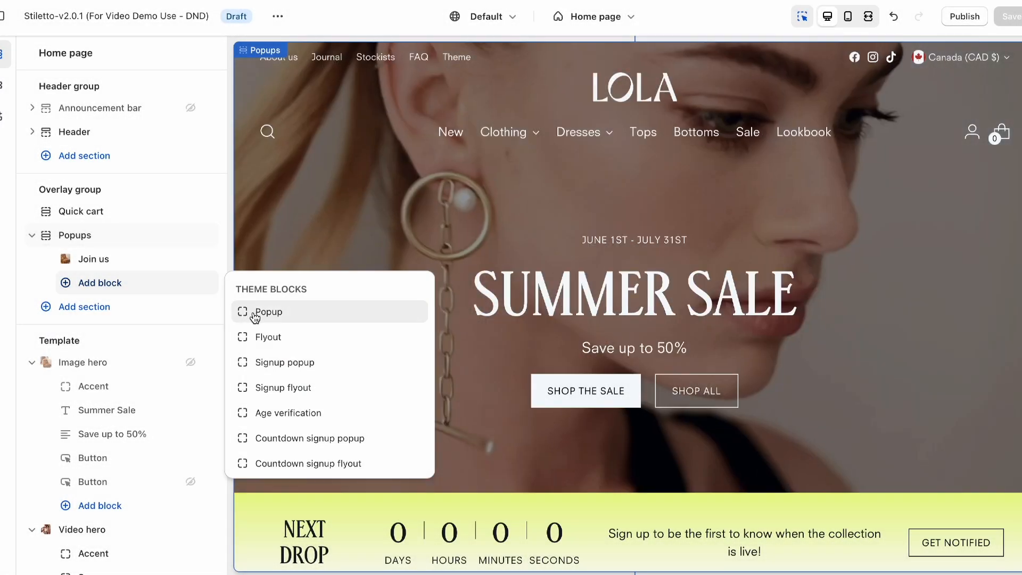
mouse_move(285, 412)
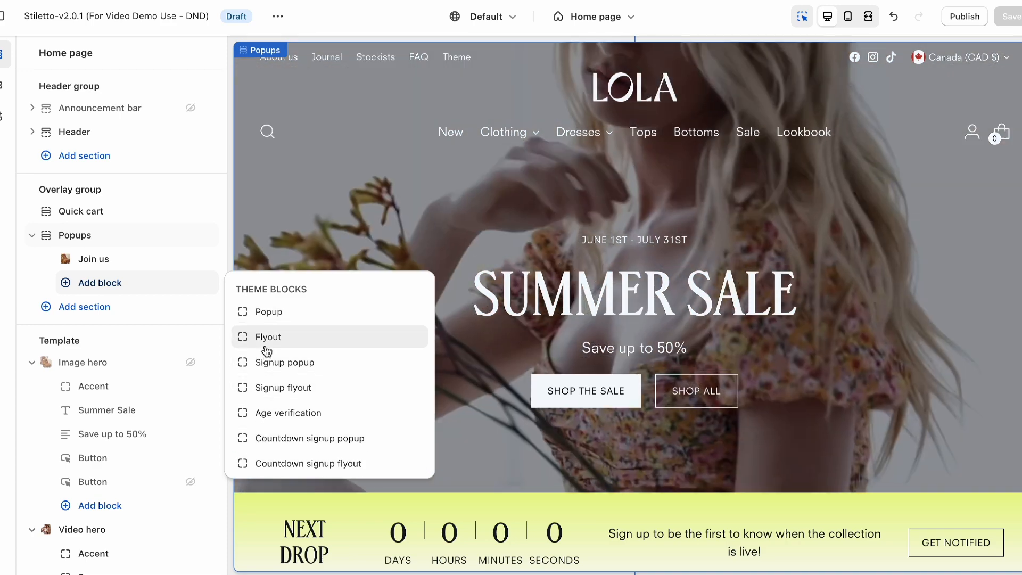
left_click(268, 337)
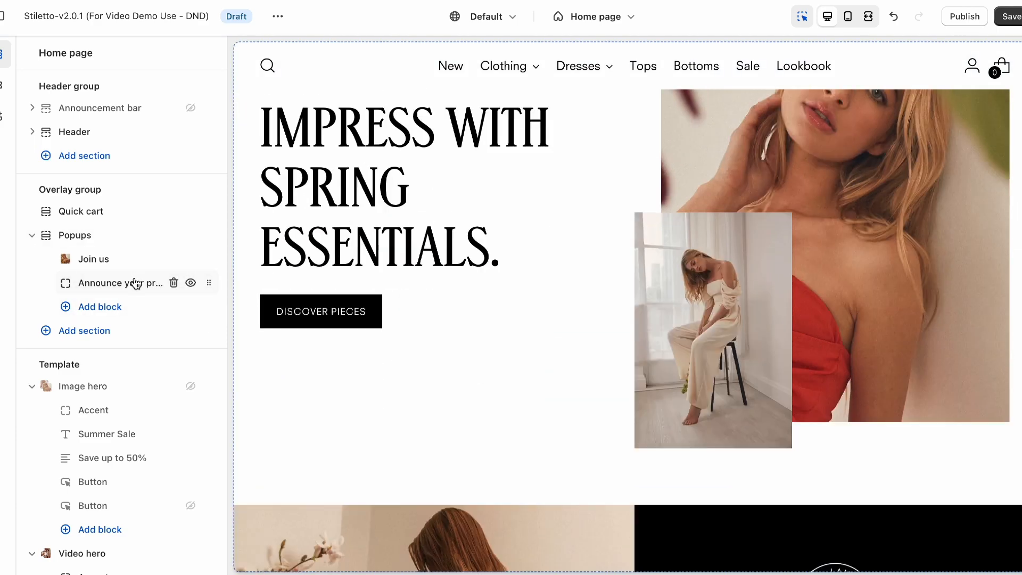
left_click(121, 282)
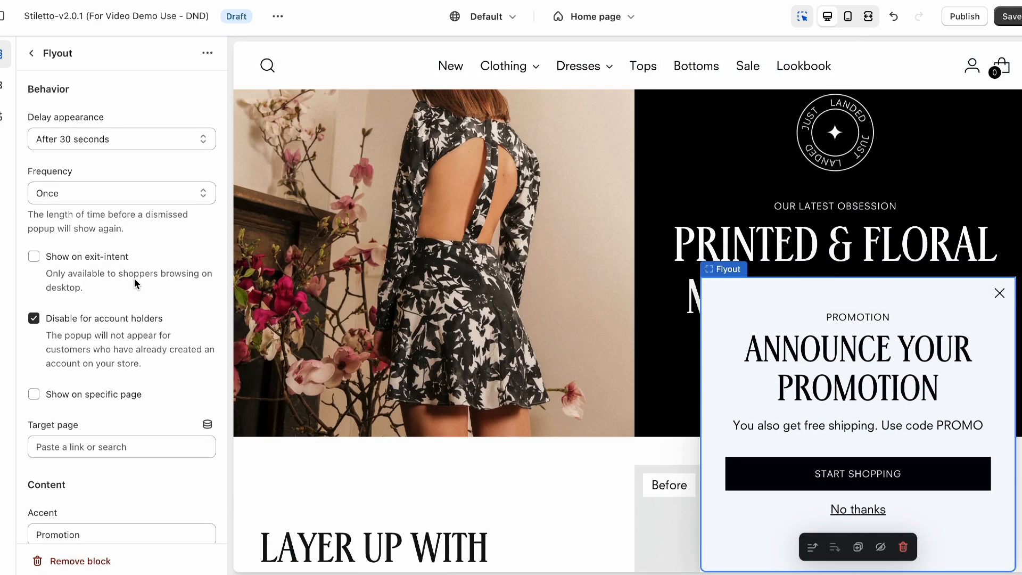
scroll("down", 3)
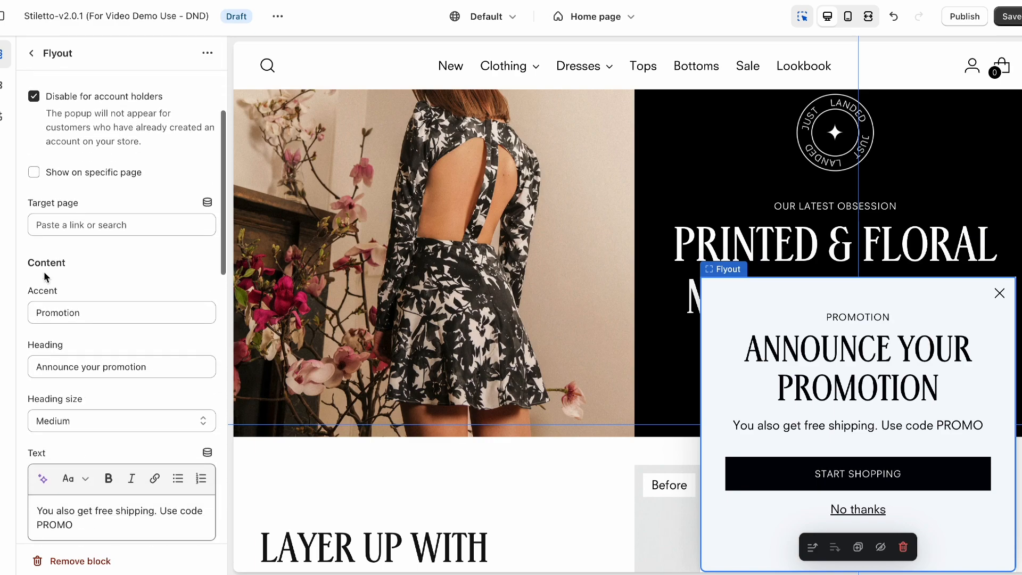
scroll("down", 3)
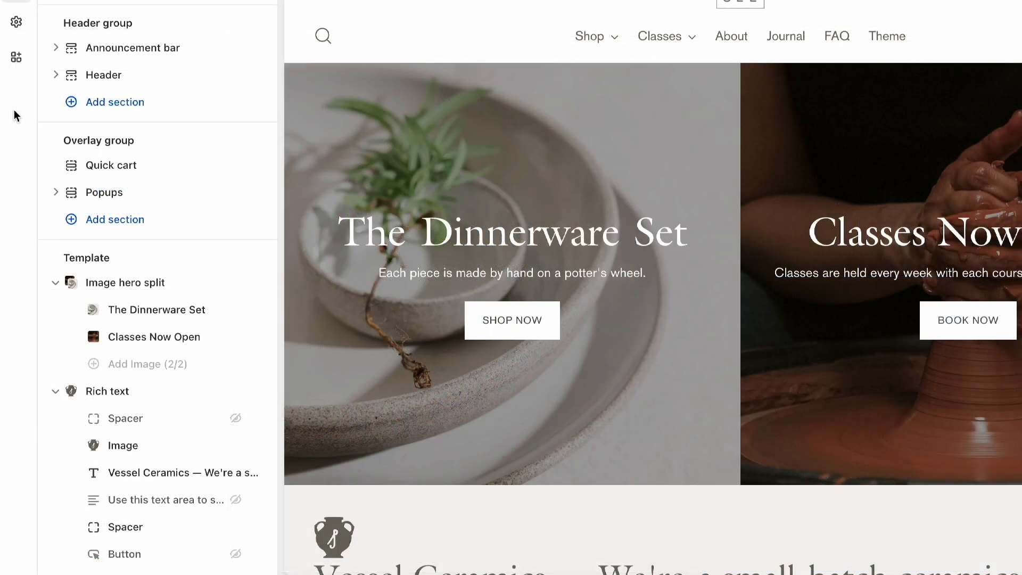
Step: Add an age verification popup block to the Popups group
left_click(55, 192)
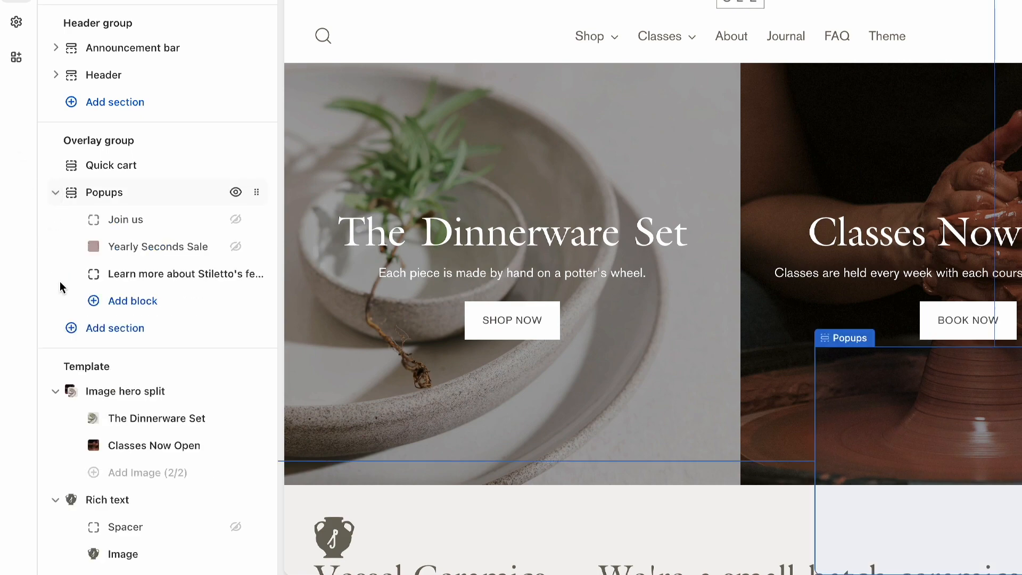
left_click(132, 300)
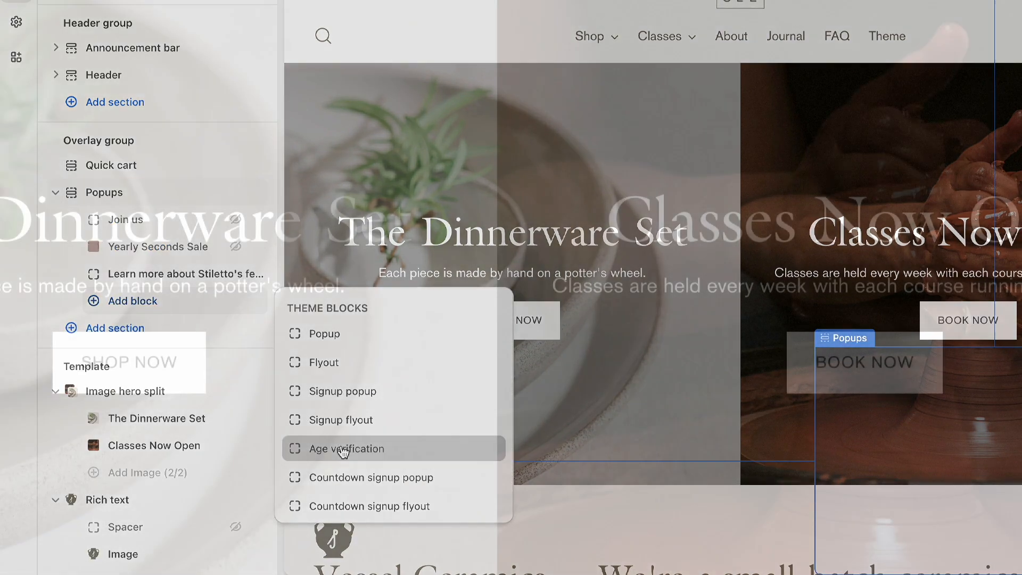
left_click(348, 448)
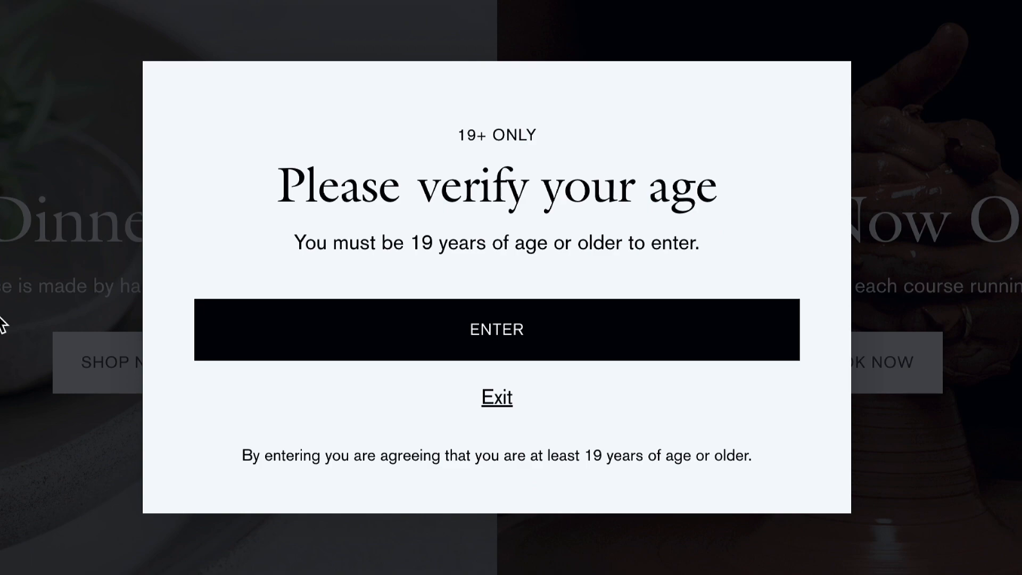
mouse_move(496, 330)
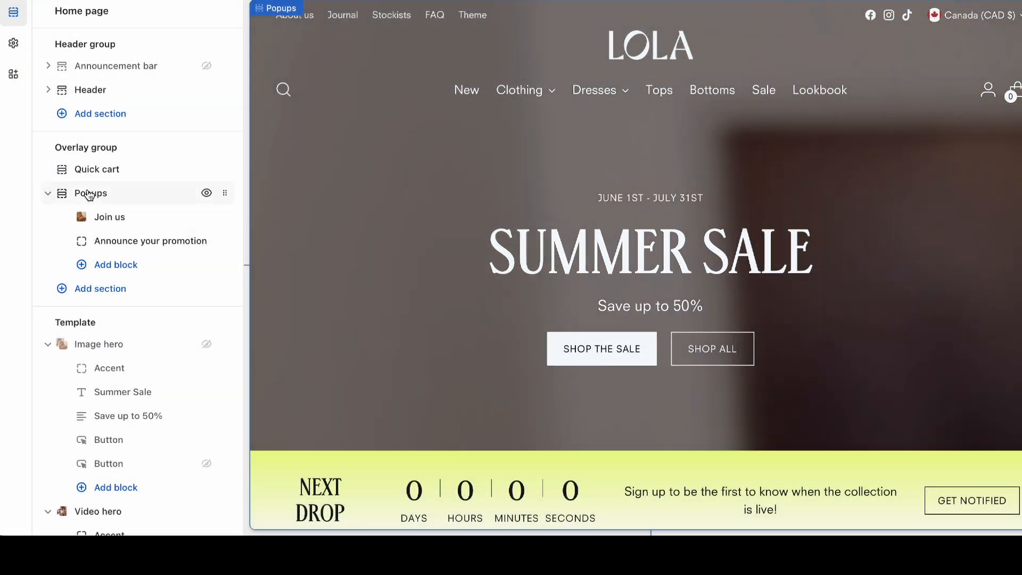
Step: Read the Popups section description, then add a plain Popup block and view its settings
left_click(91, 193)
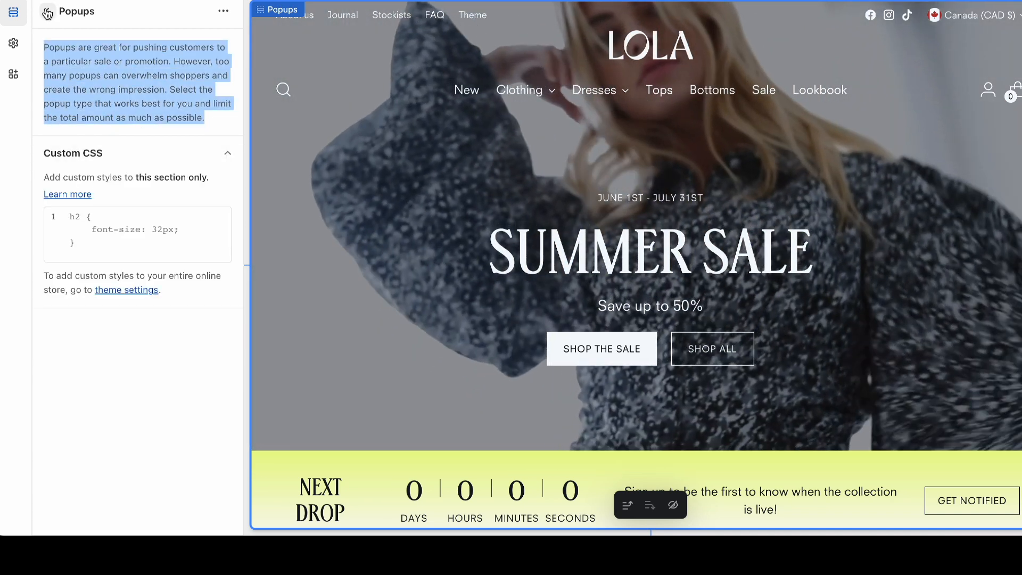
left_click(116, 264)
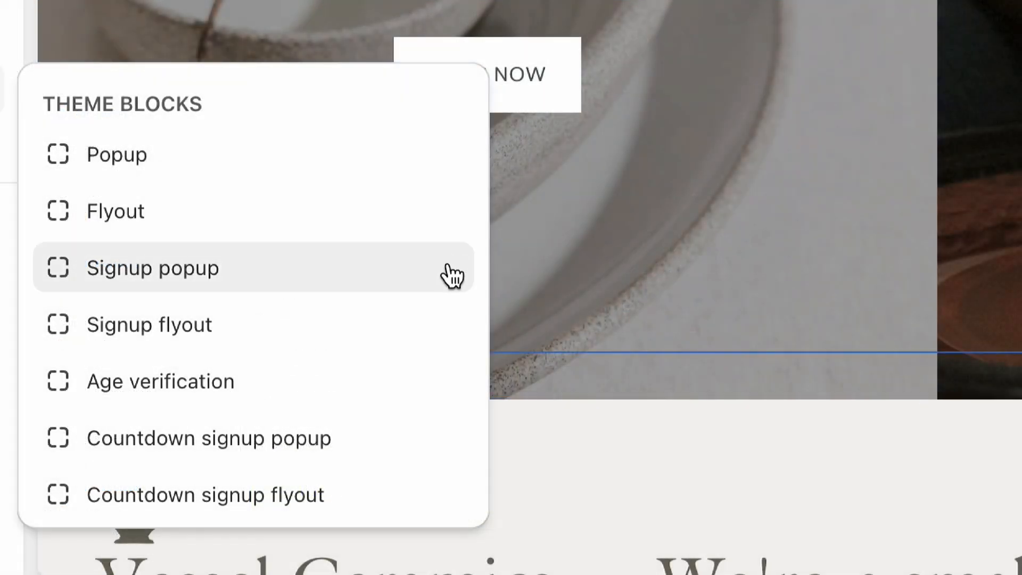
mouse_move(450, 503)
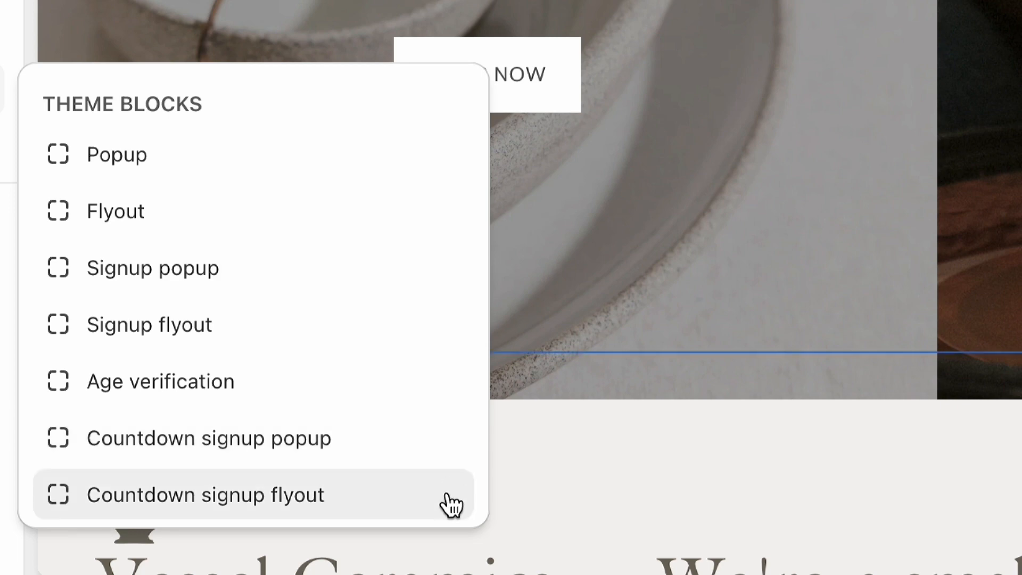
mouse_move(429, 391)
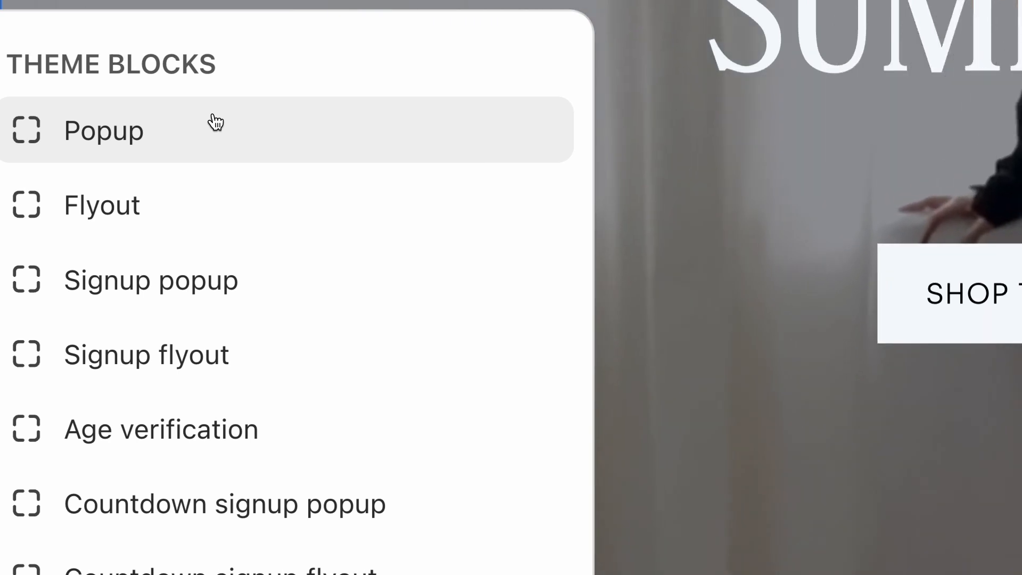
left_click(103, 130)
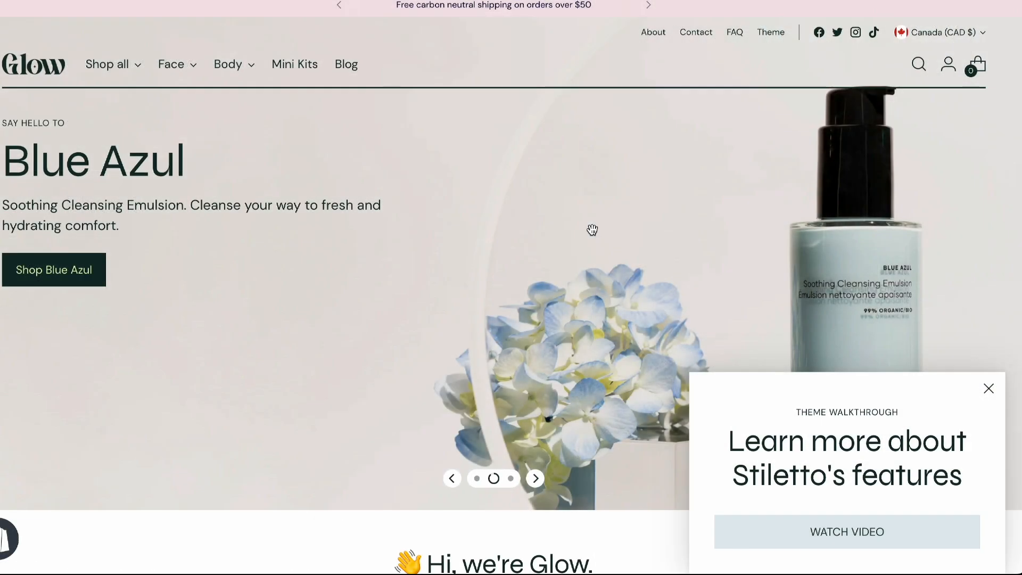
scroll("down", 3)
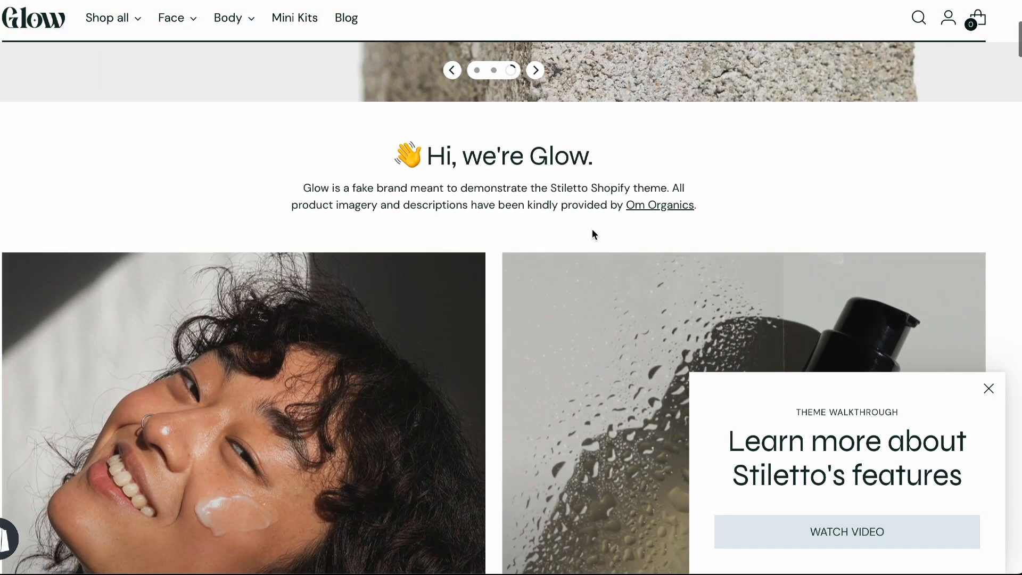
scroll("down", 3)
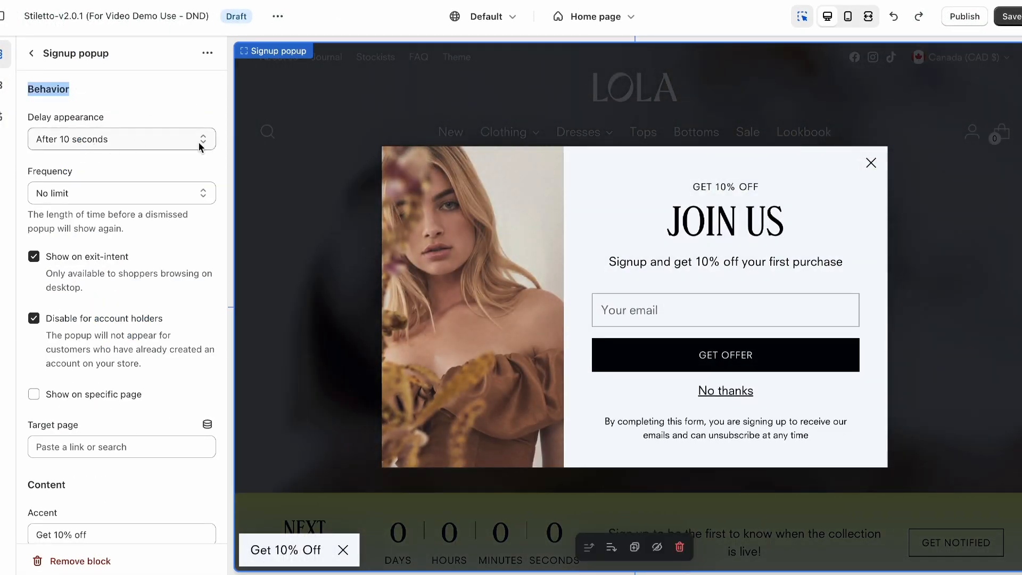
Step: Keep the 10-second delay and show the signup popup only on the Journal page
left_click(121, 193)
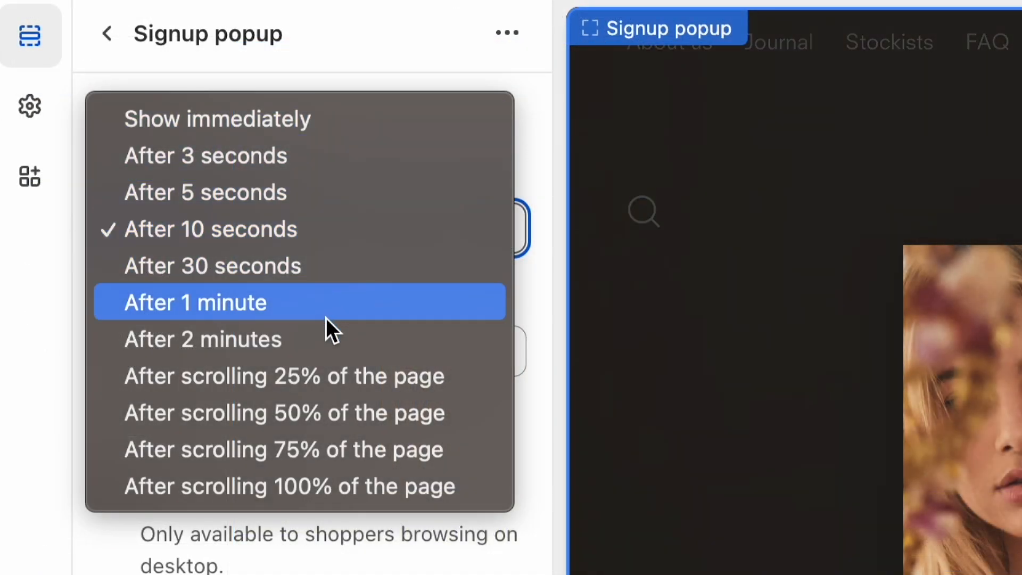
left_click(209, 229)
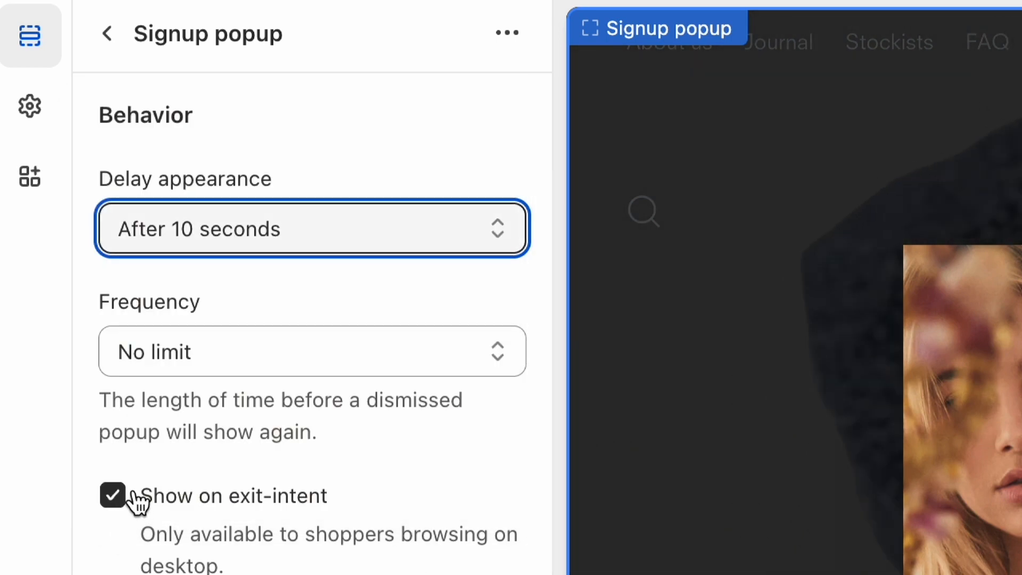
scroll("down", 3)
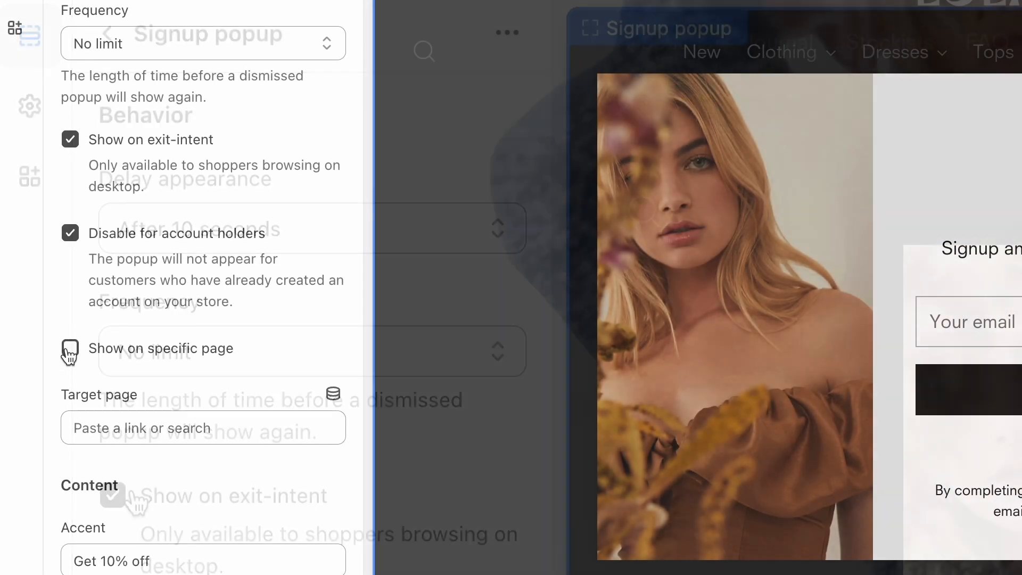
left_click(202, 427)
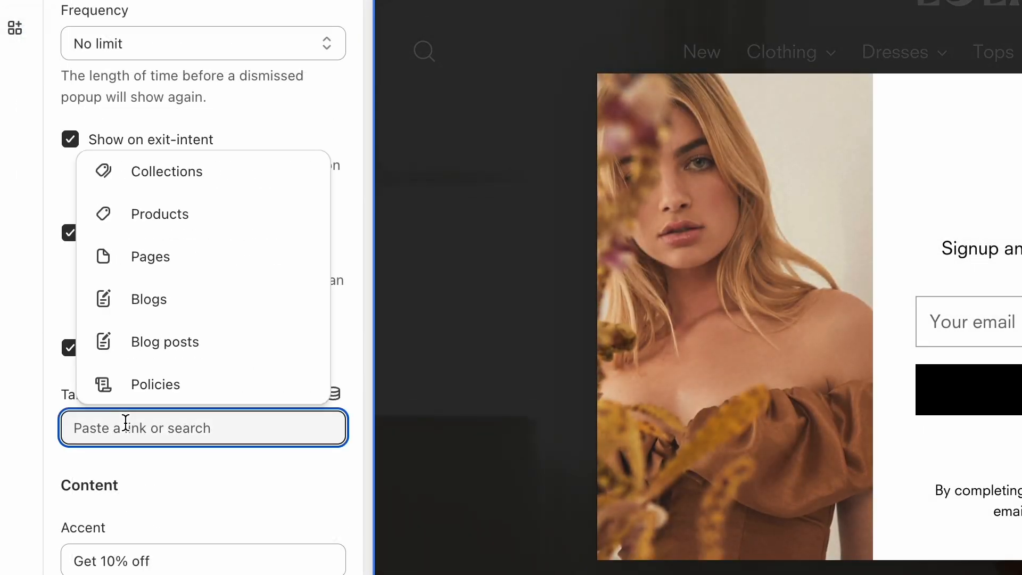
left_click(148, 298)
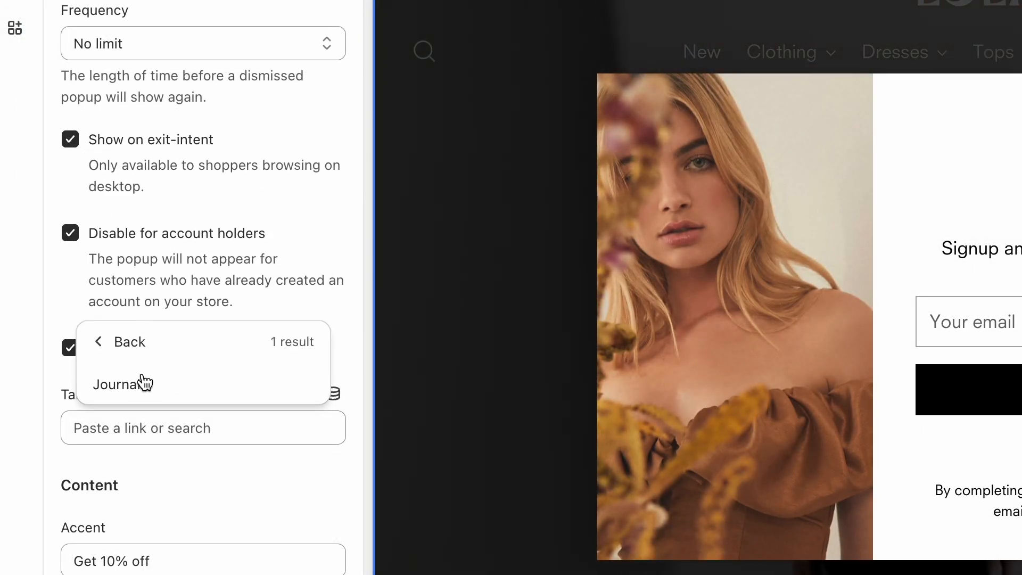
left_click(117, 383)
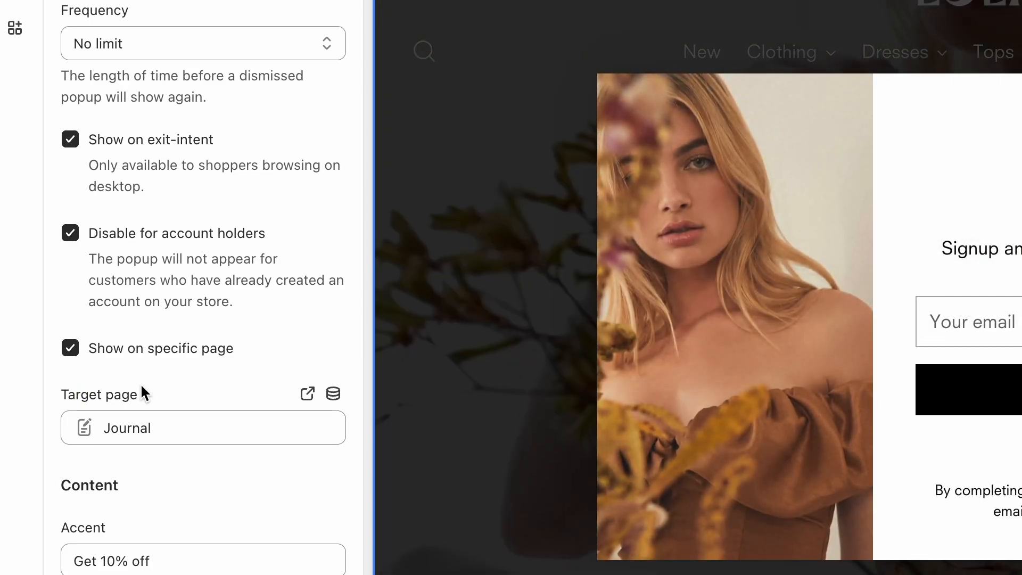
Step: Delay the popup until 75% page scroll and let a dismissed popup return every day
scroll("down", 3)
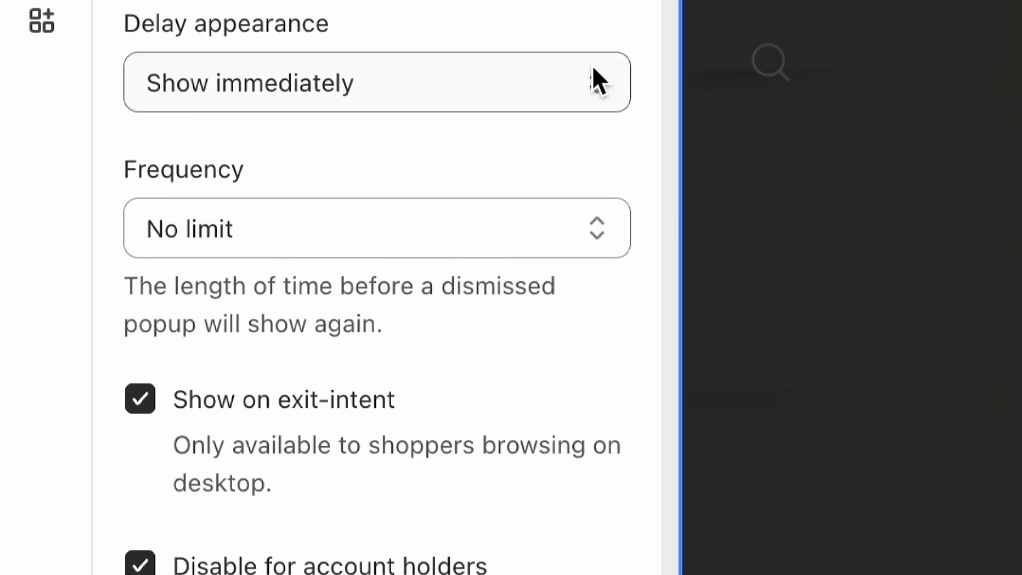
left_click(376, 82)
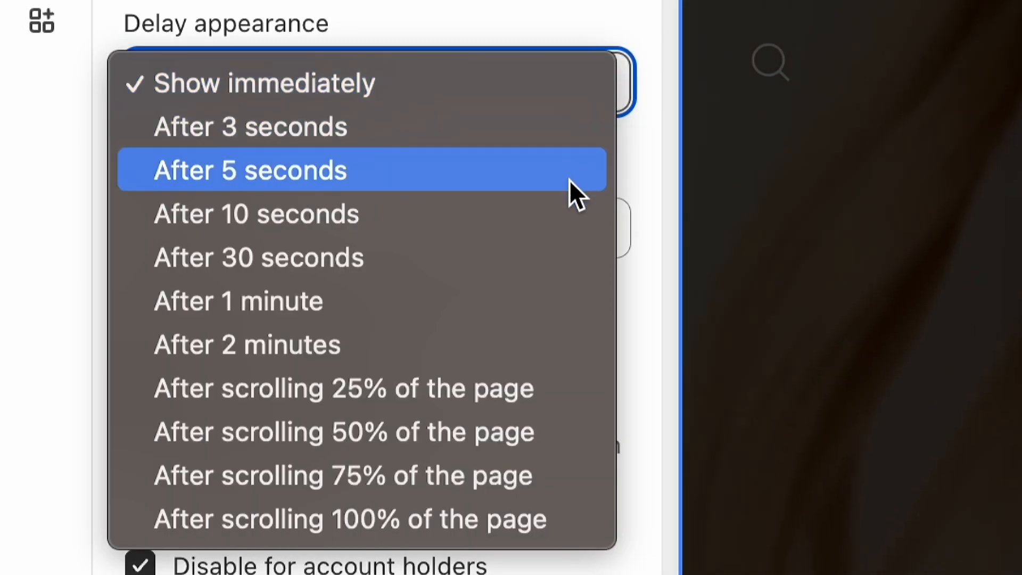
left_click(258, 256)
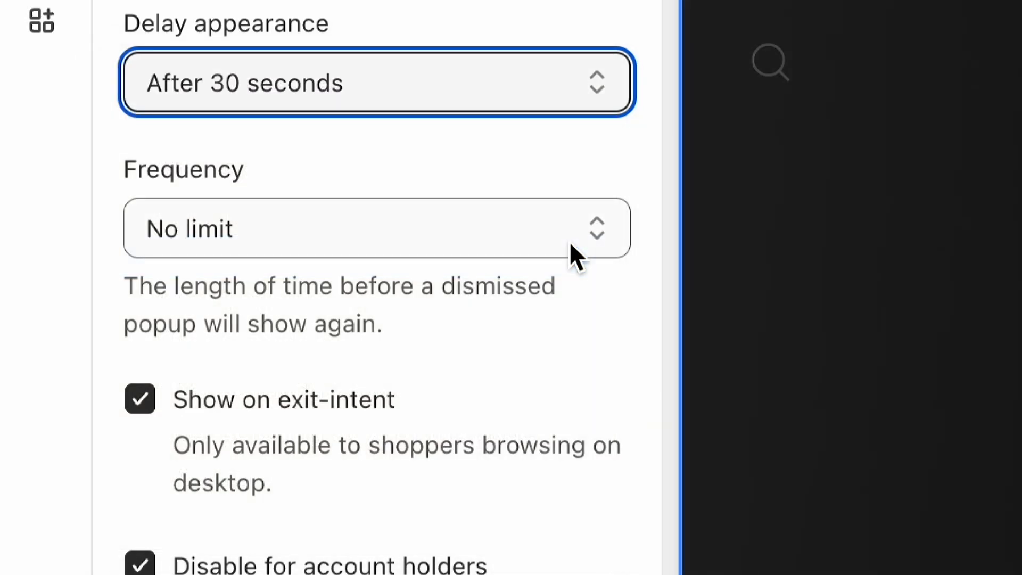
left_click(375, 82)
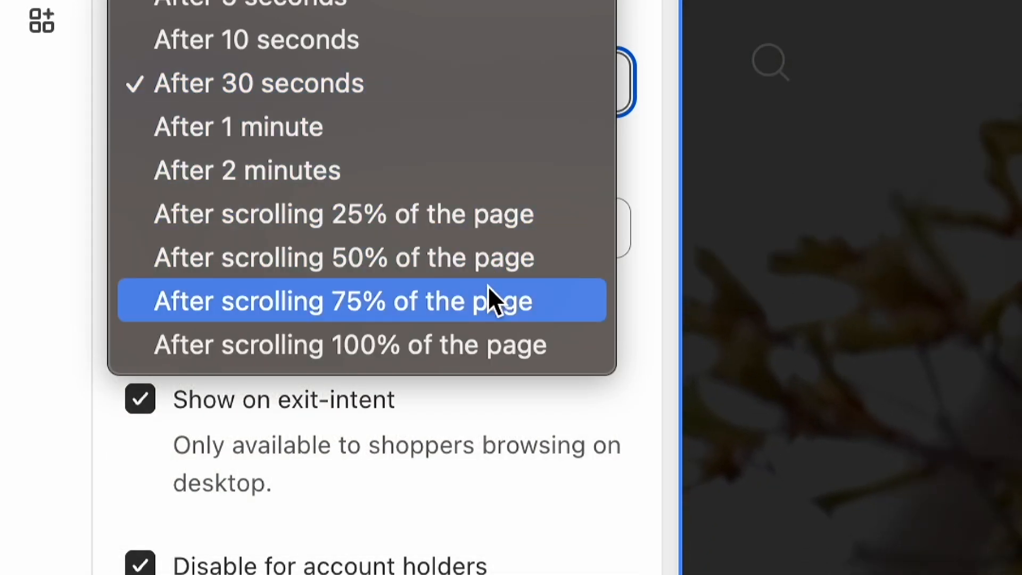
left_click(334, 300)
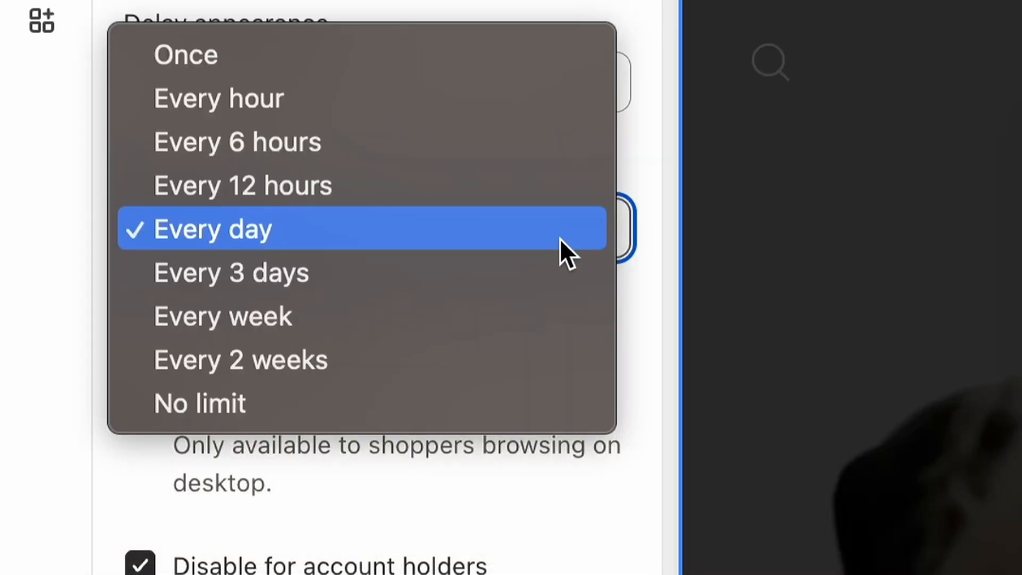
left_click(222, 316)
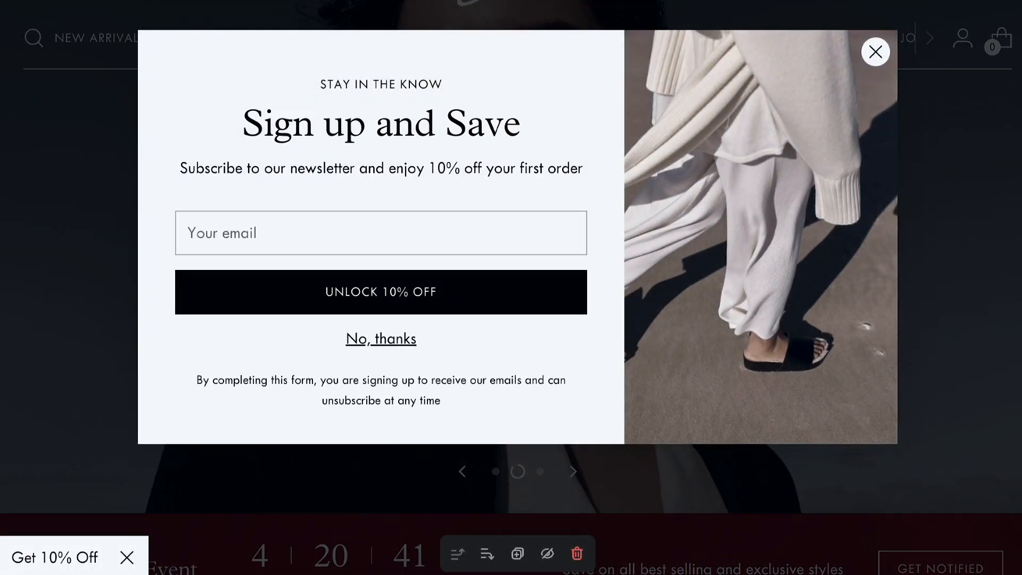
Step: Restrict the Join us popup to the Journal page and preview it
left_click(875, 52)
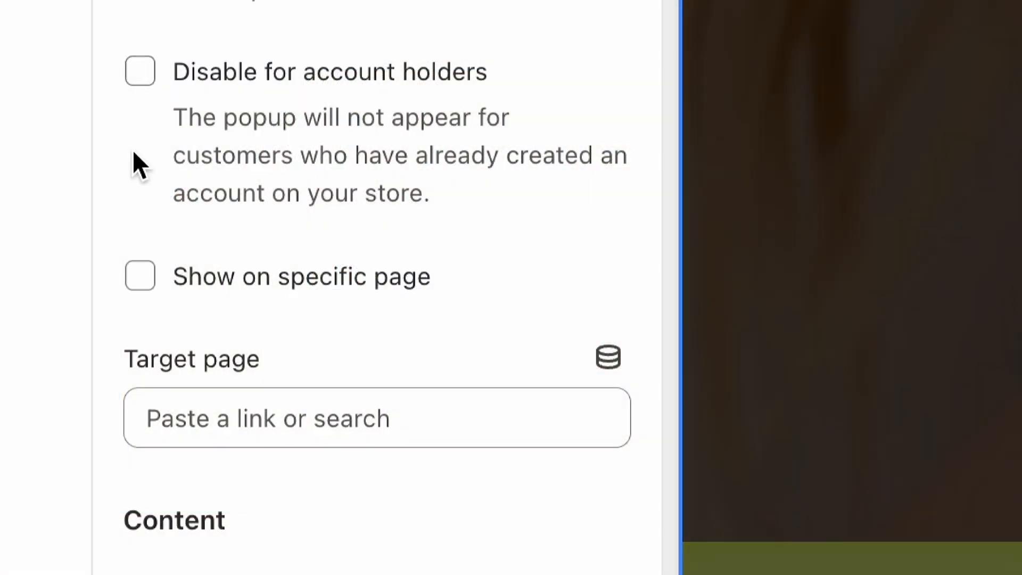
left_click(139, 71)
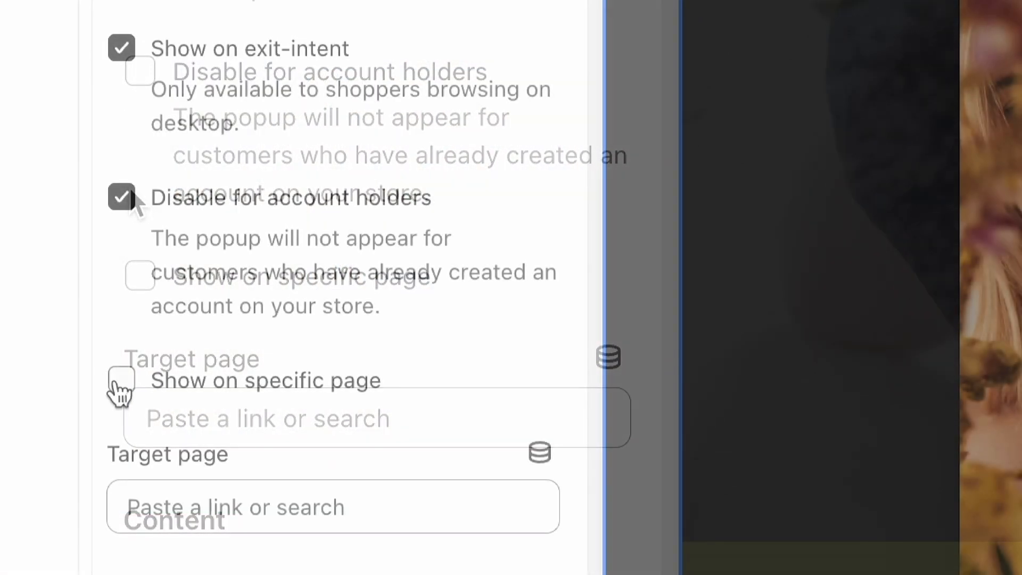
left_click(332, 506)
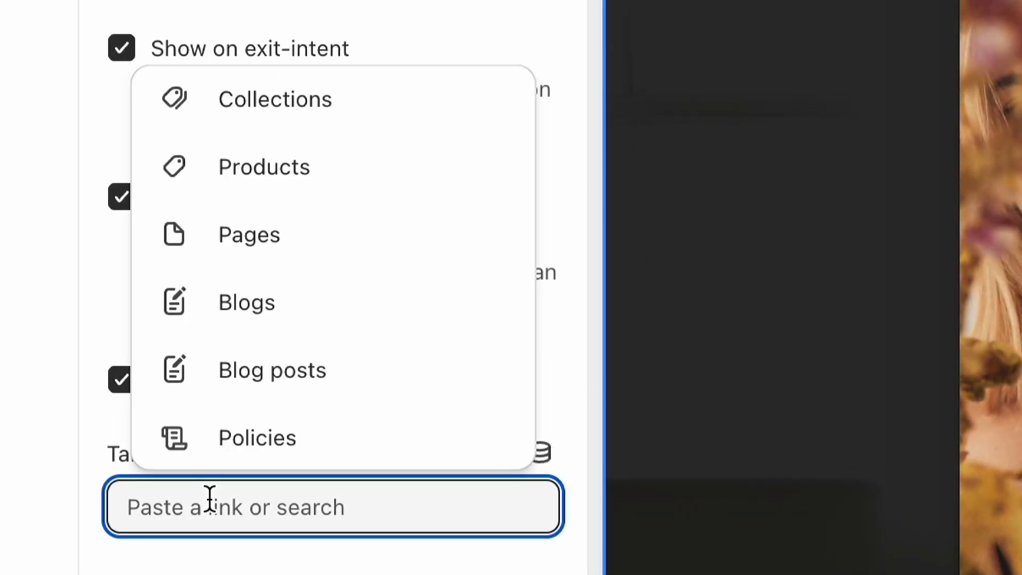
left_click(246, 302)
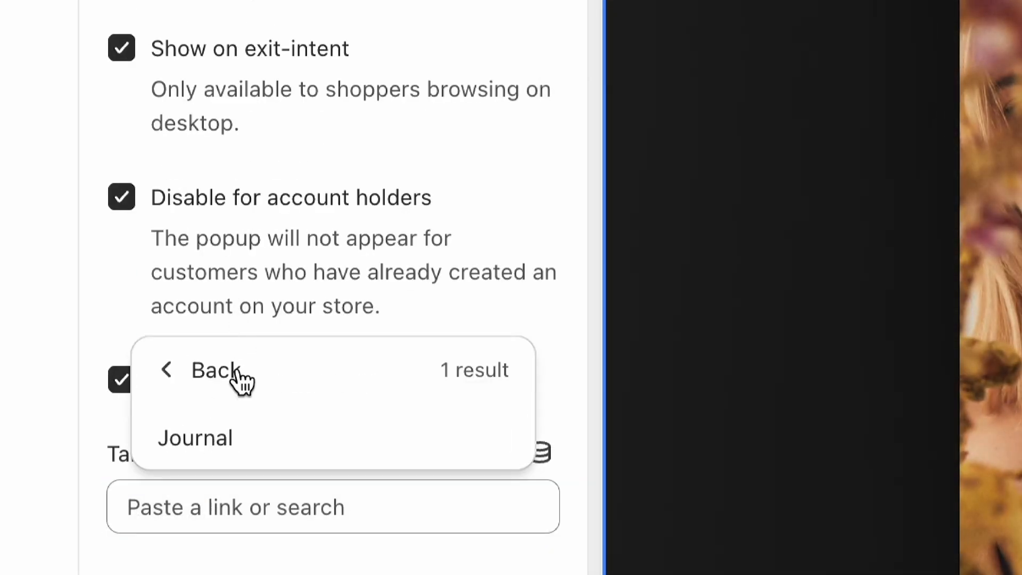
left_click(195, 437)
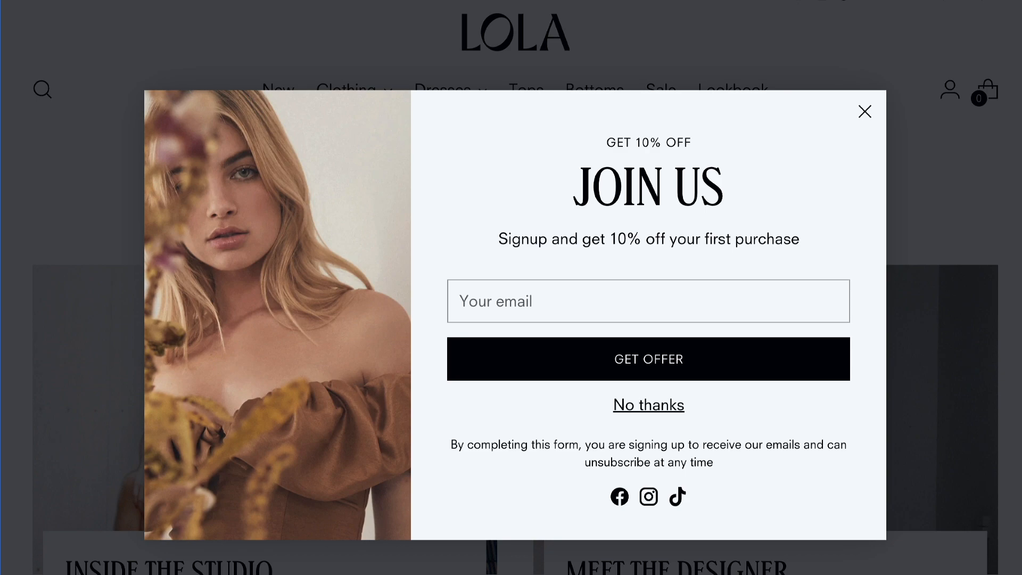
left_click(864, 111)
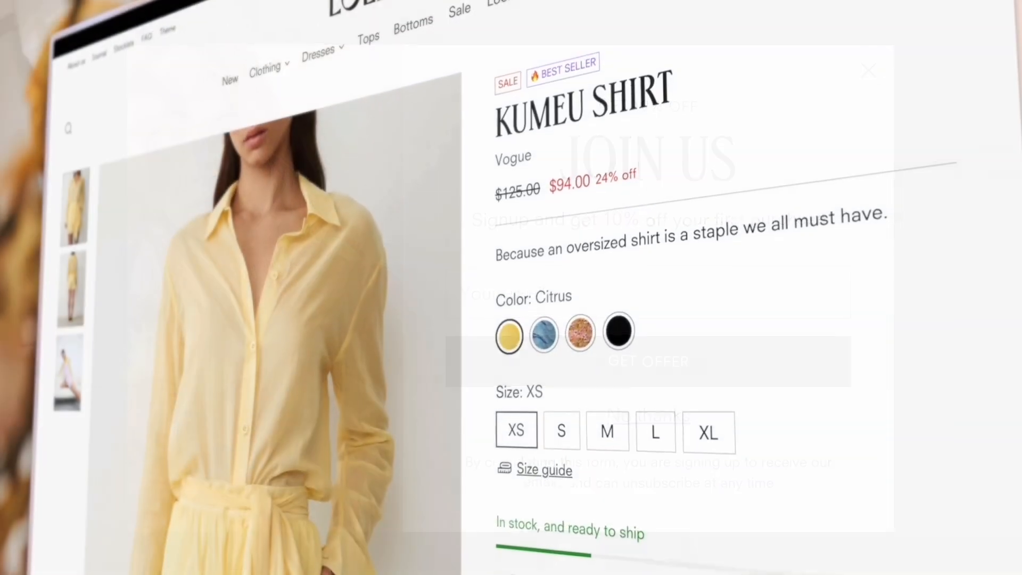
Step: Scroll the Kumeu Shirt product page down to its description and shipping details
scroll("down", 3)
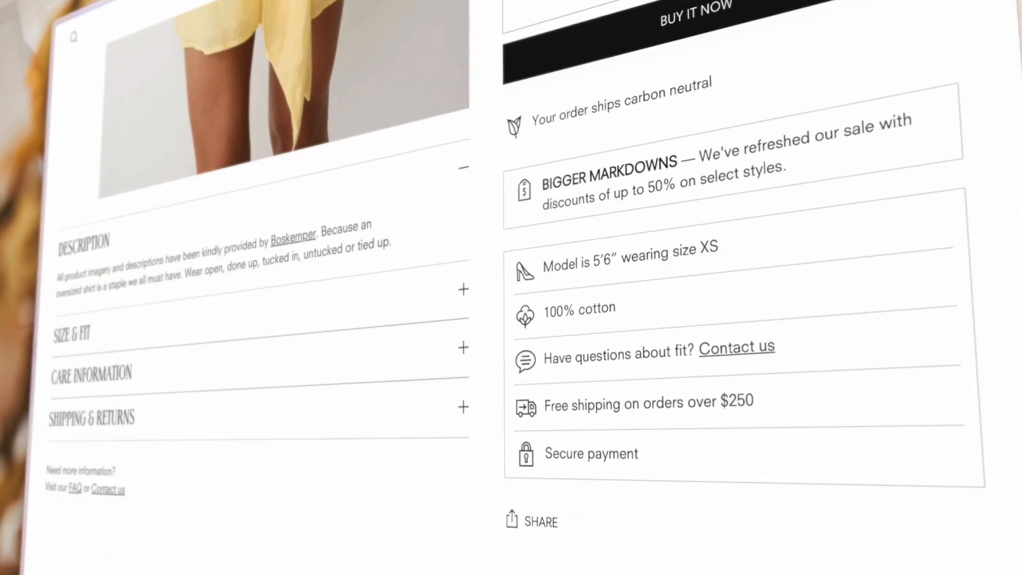
scroll("down", 3)
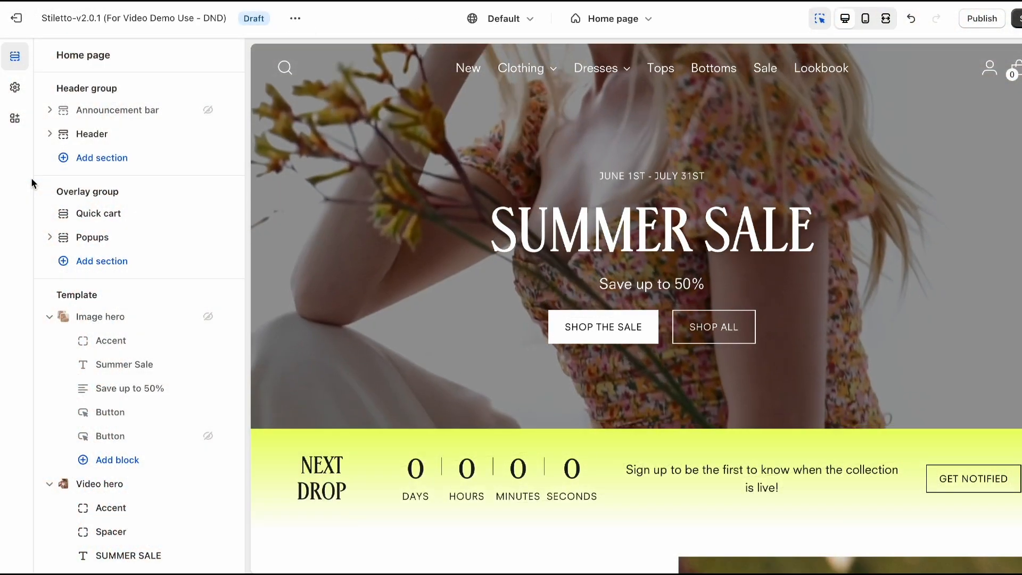
Step: Add a new Flyout block under Popups and open its accent, heading and text fields
left_click(50, 236)
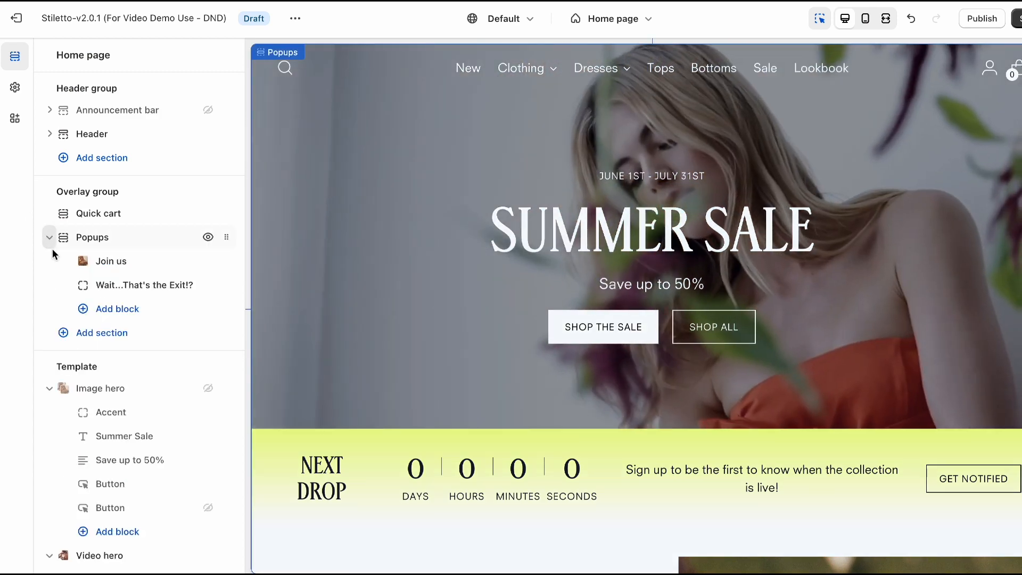
left_click(117, 308)
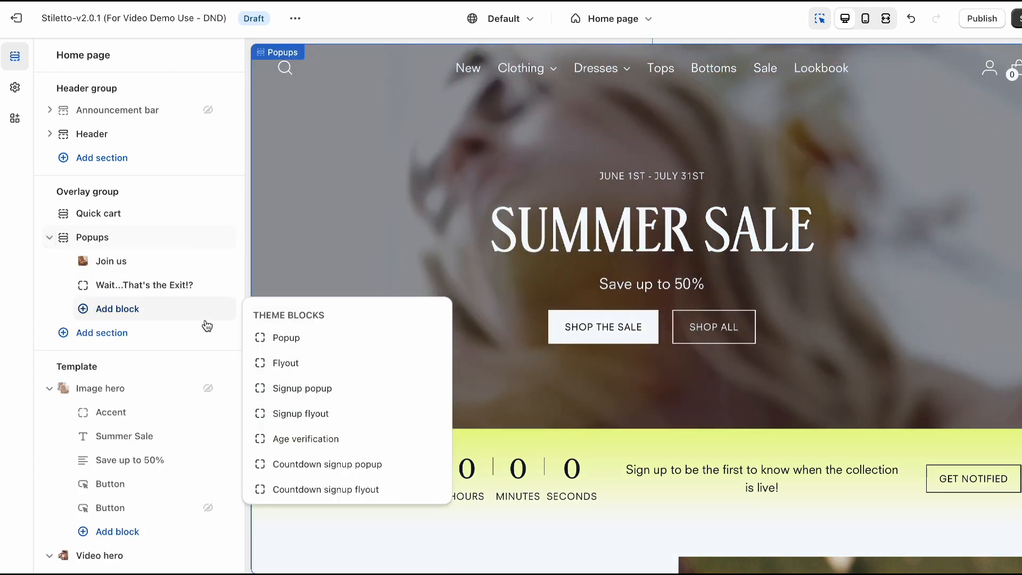
left_click(285, 337)
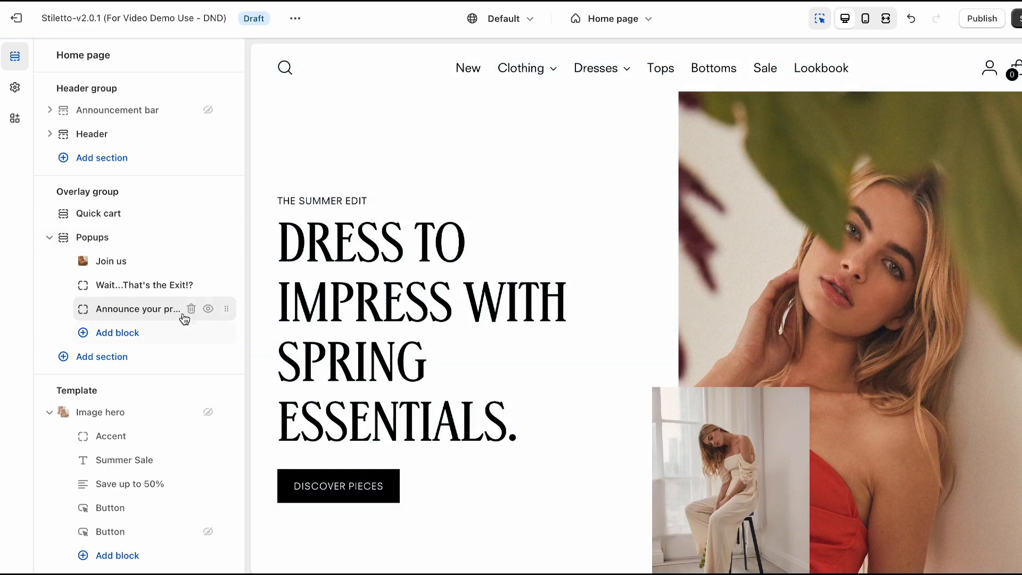
left_click(137, 308)
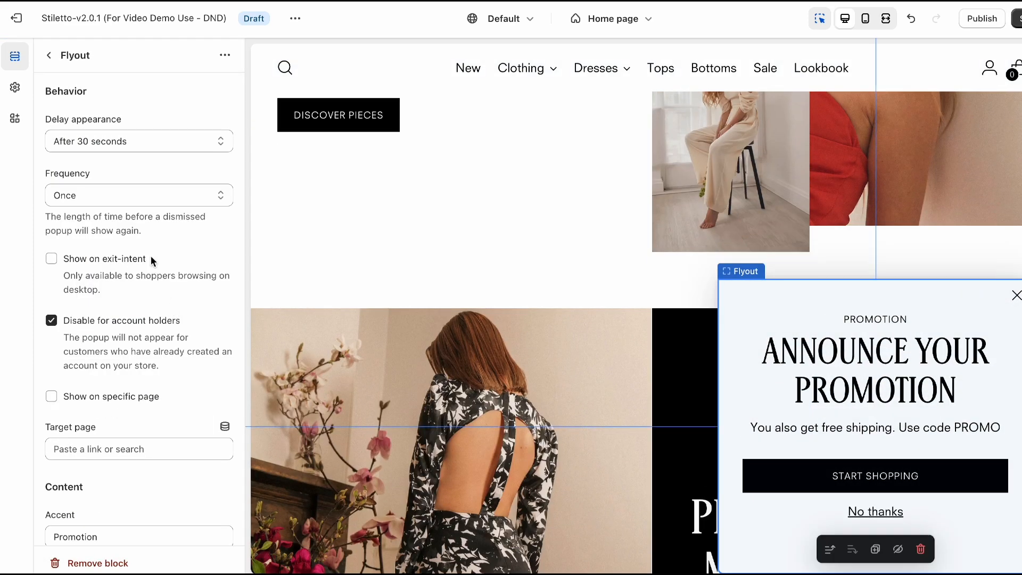
left_click(138, 140)
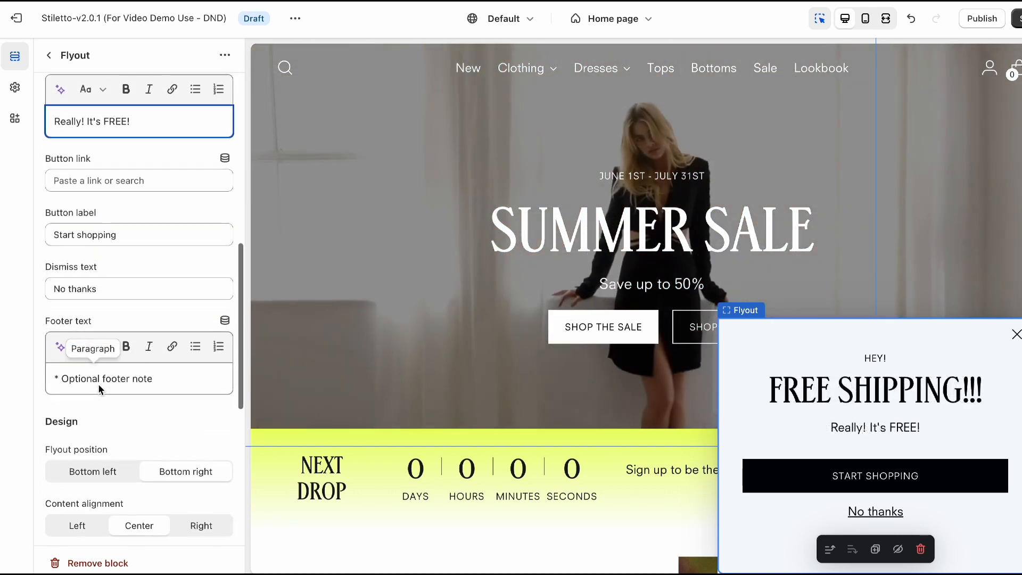
scroll("down", 3)
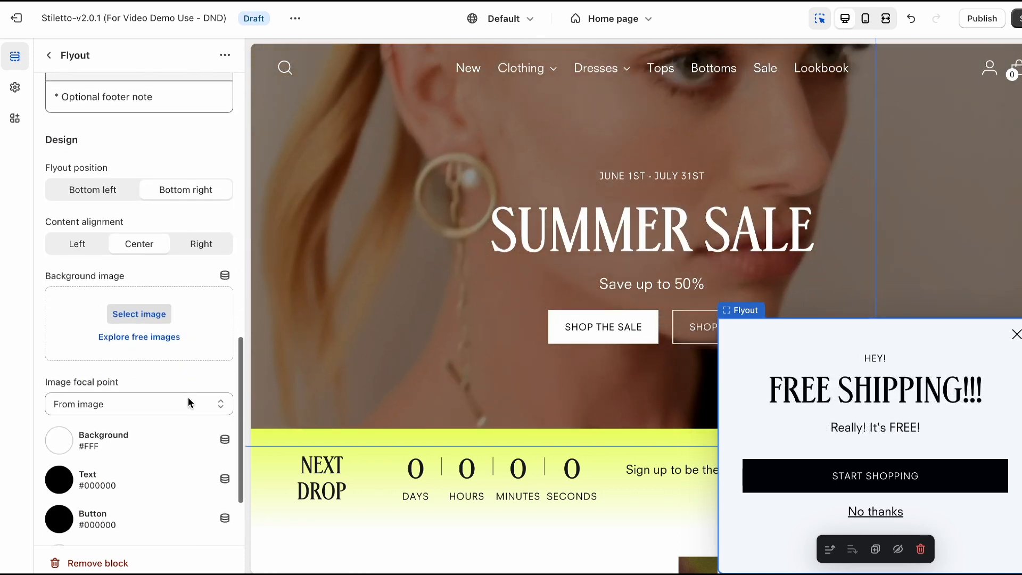
scroll("down", 3)
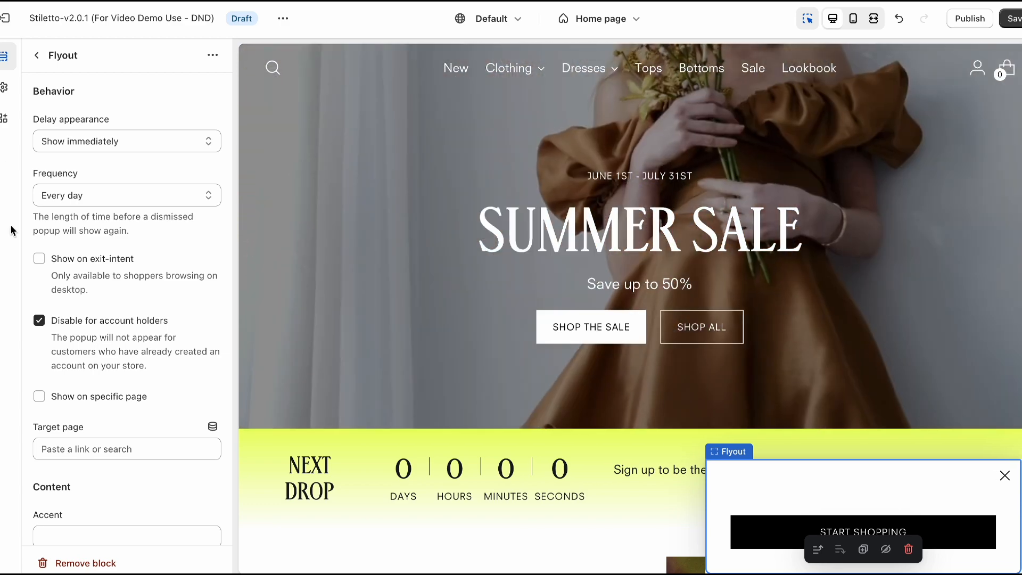
Step: Set the flyout heading to '10% off for returning shoppers' and browse products for its button link
scroll("down", 3)
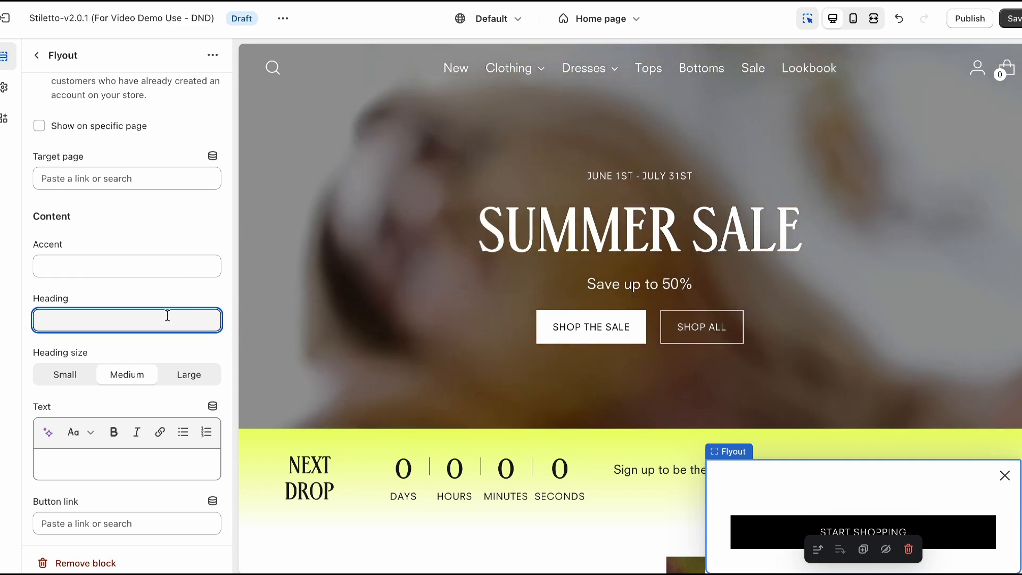
type("10% off for")
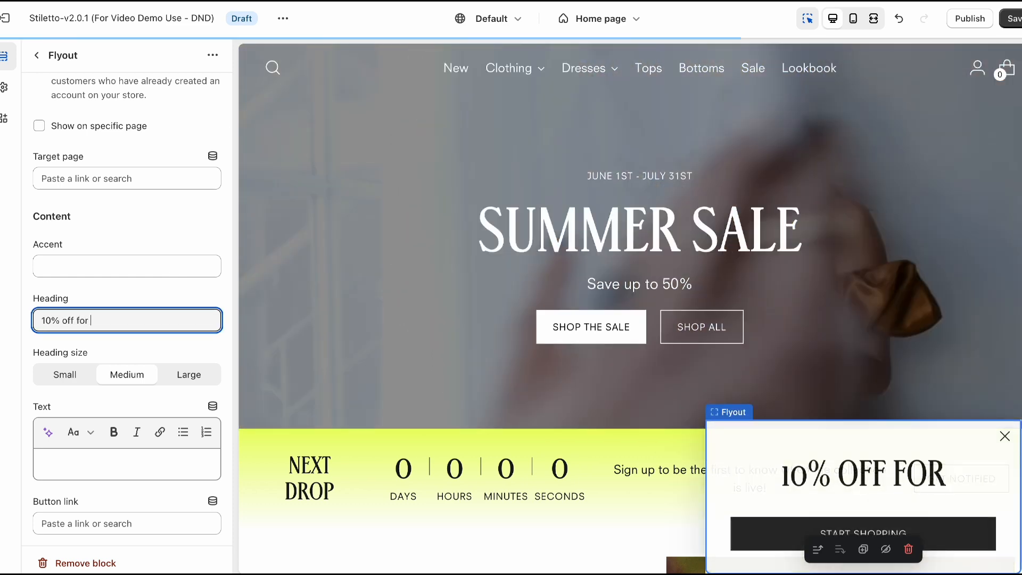
type("returning shoppers")
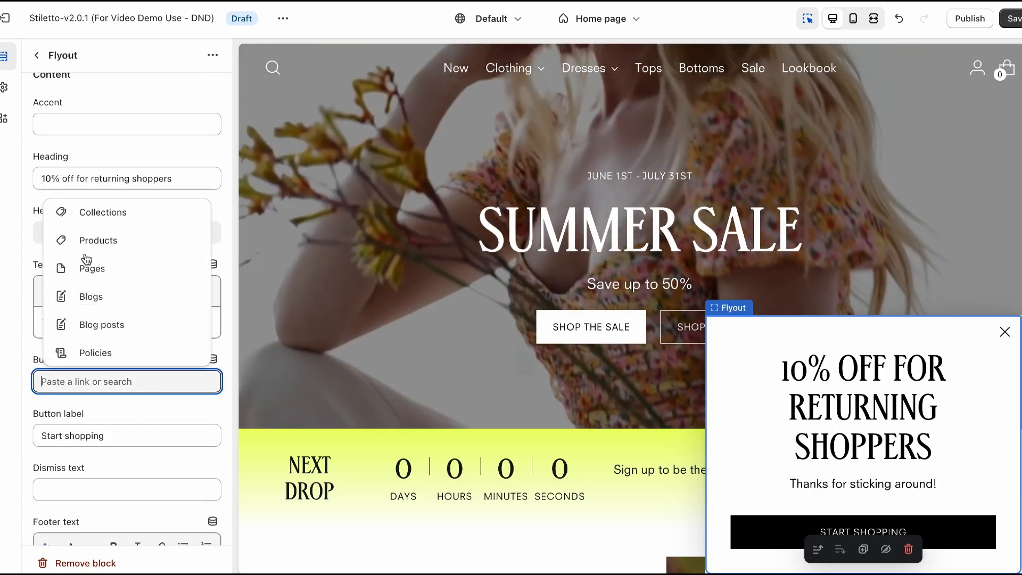
left_click(103, 212)
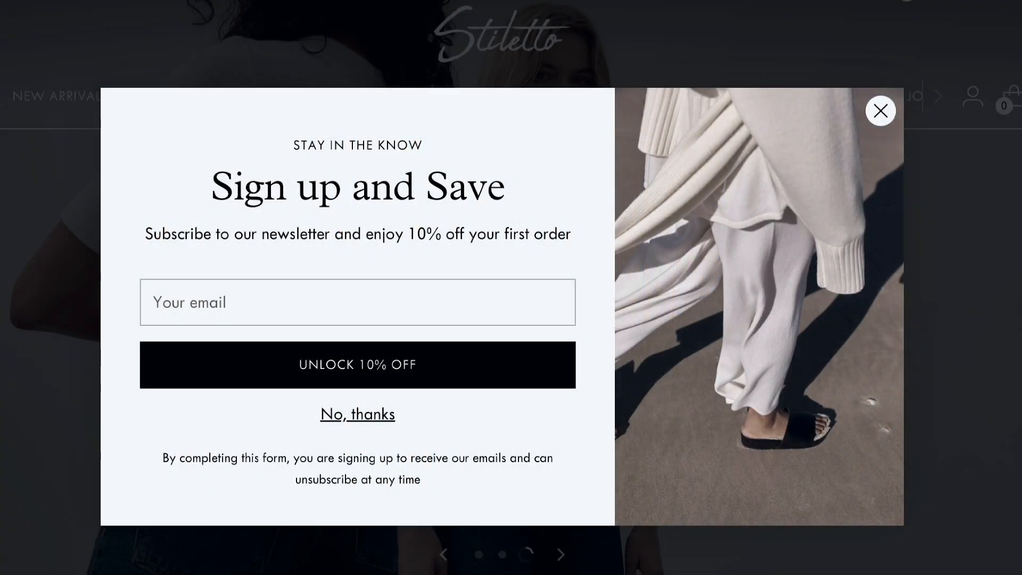
type("test")
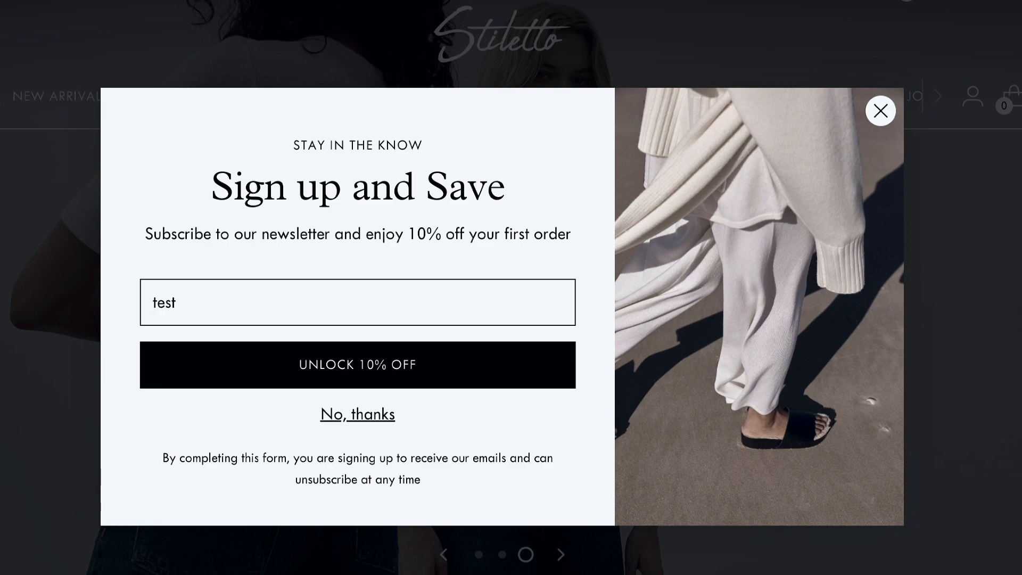
type("@test.com")
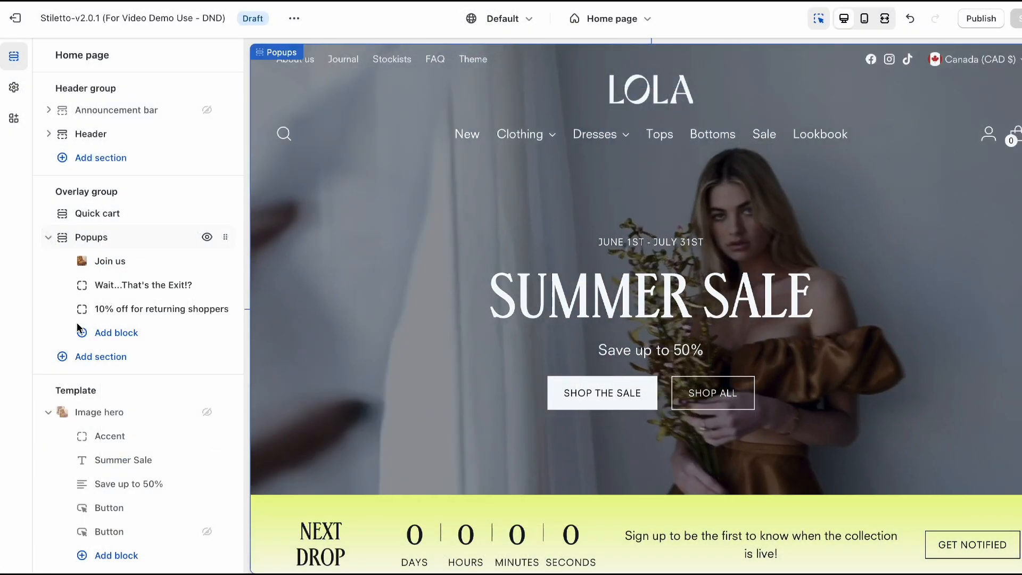
left_click(117, 332)
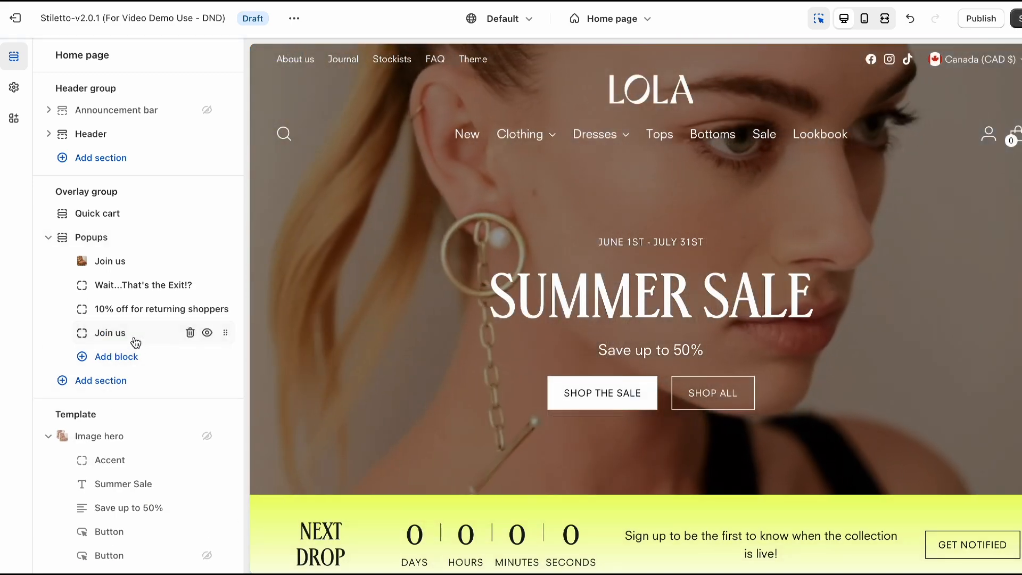
left_click(111, 332)
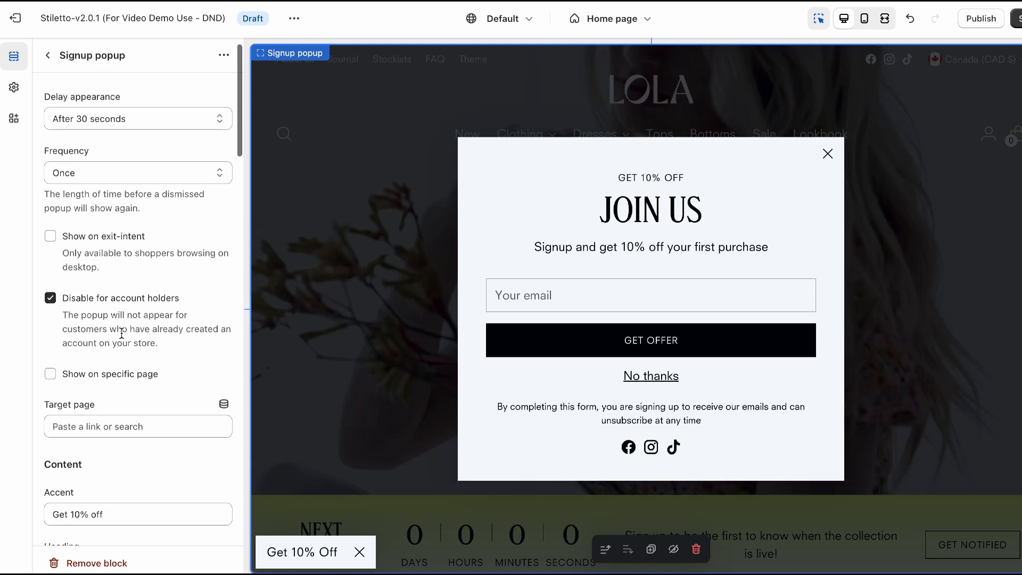
scroll("down", 3)
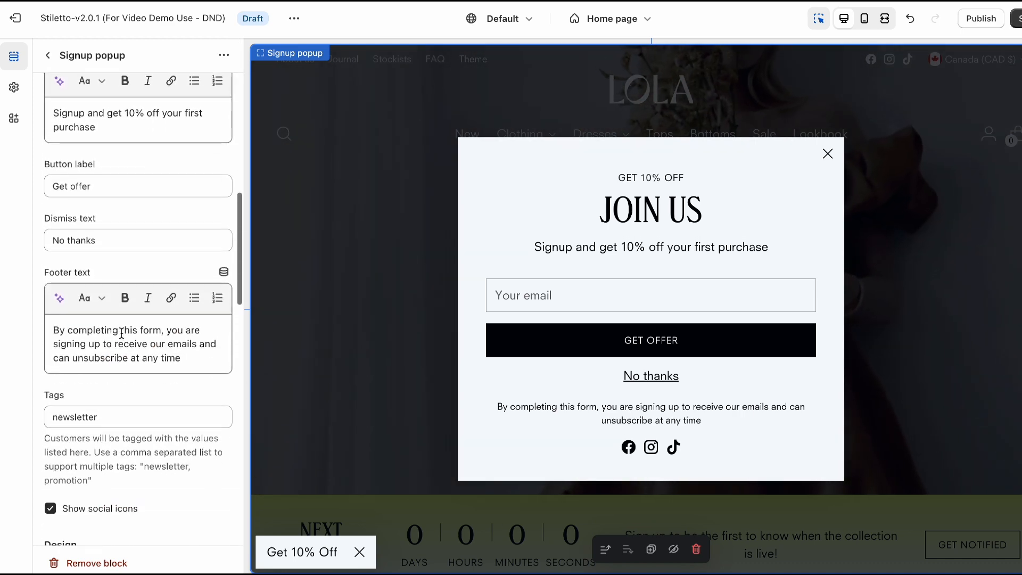
Step: Tag signups as newsletter, enable the sticky Get 20% Off tab, and reopen Popups settings
left_click(137, 412)
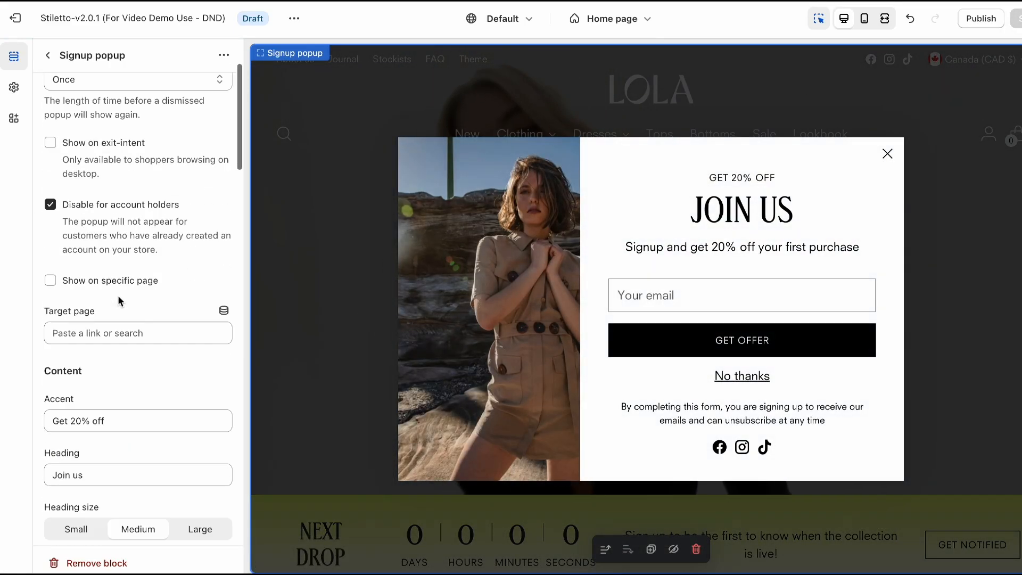
scroll("down", 3)
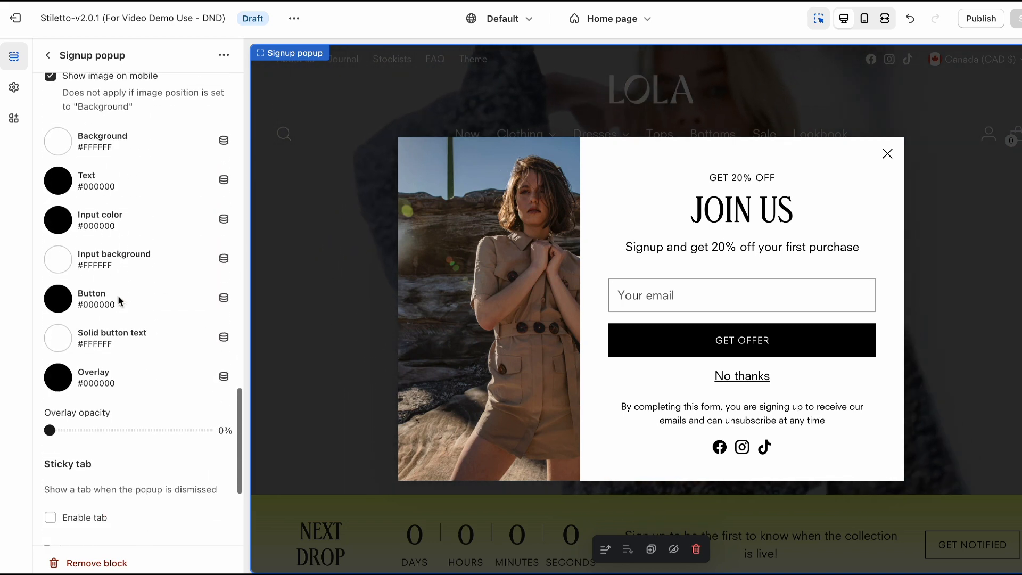
left_click(50, 500)
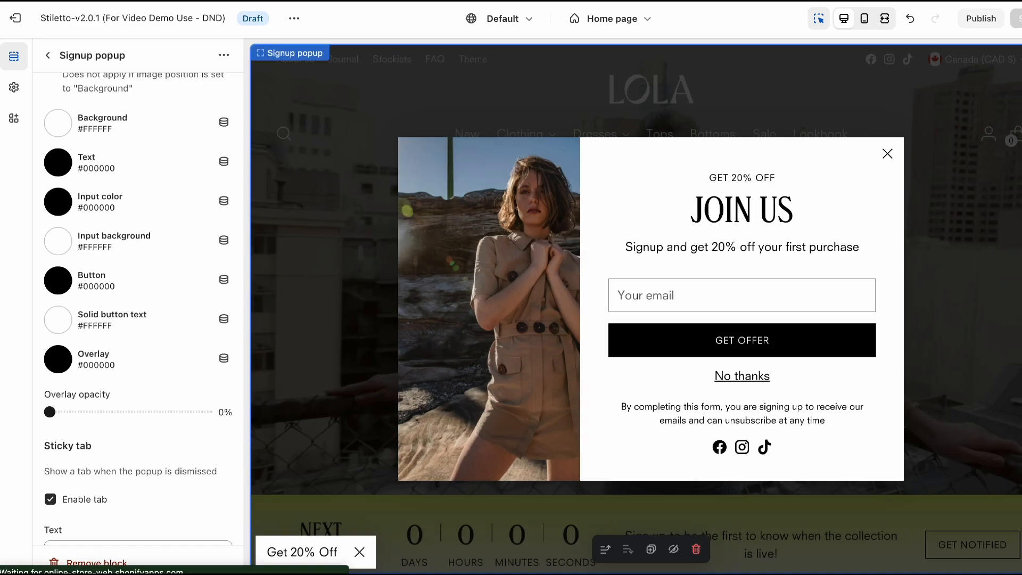
left_click(46, 55)
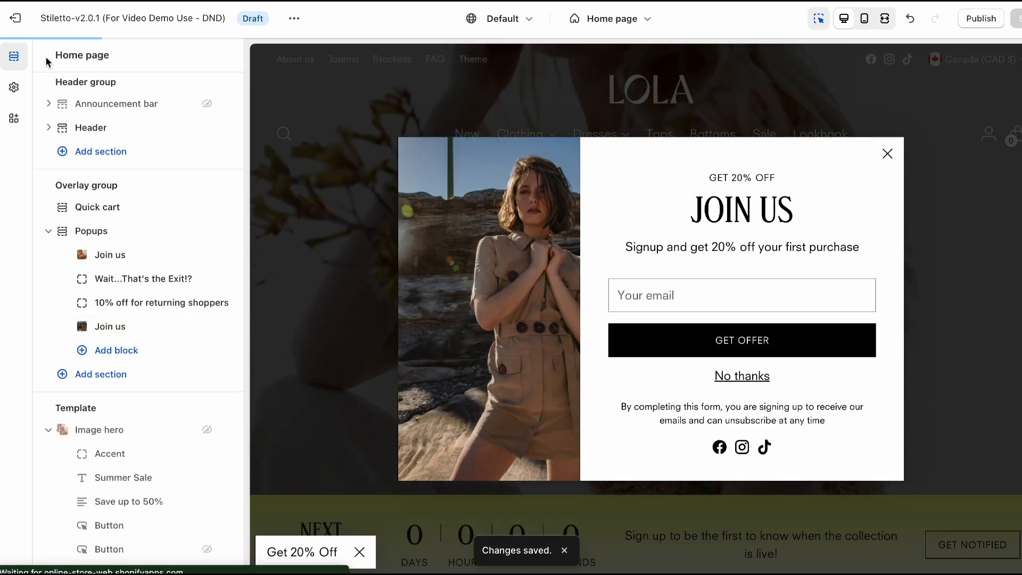
left_click(886, 153)
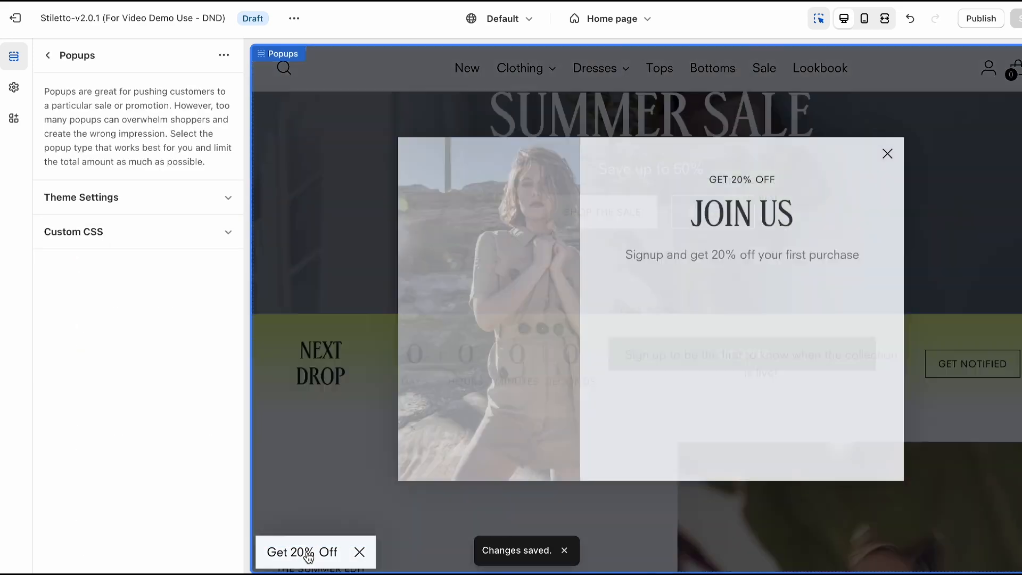
Step: Reopen the Announce your event popup and set its timer month and day, about 10 days ahead
left_click(116, 272)
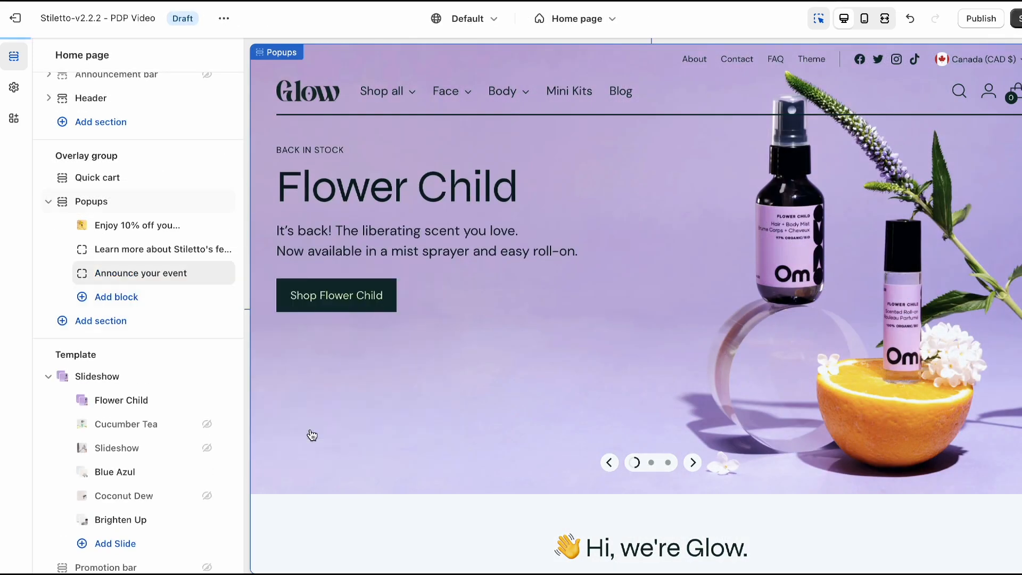
left_click(141, 273)
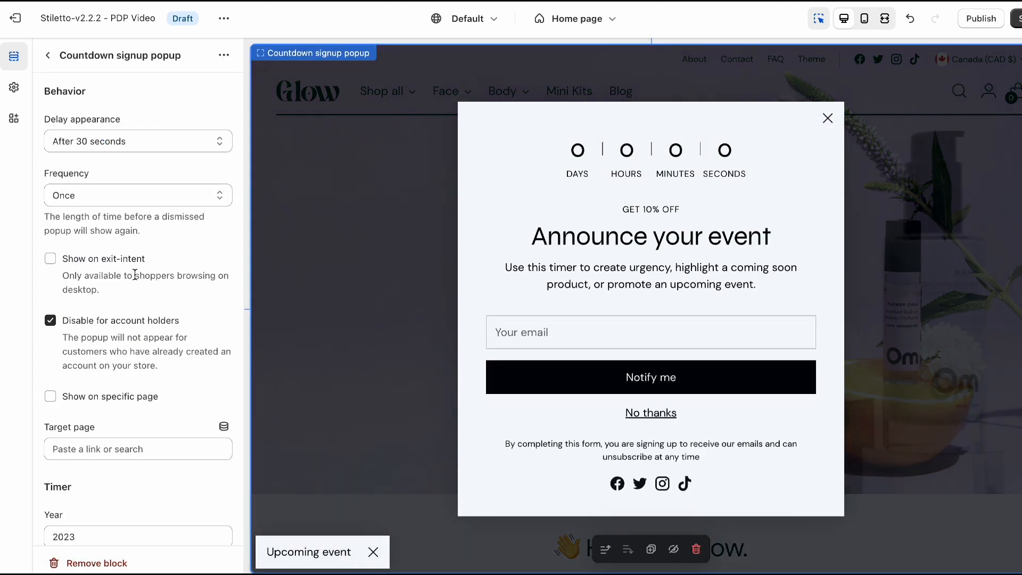
scroll("down", 3)
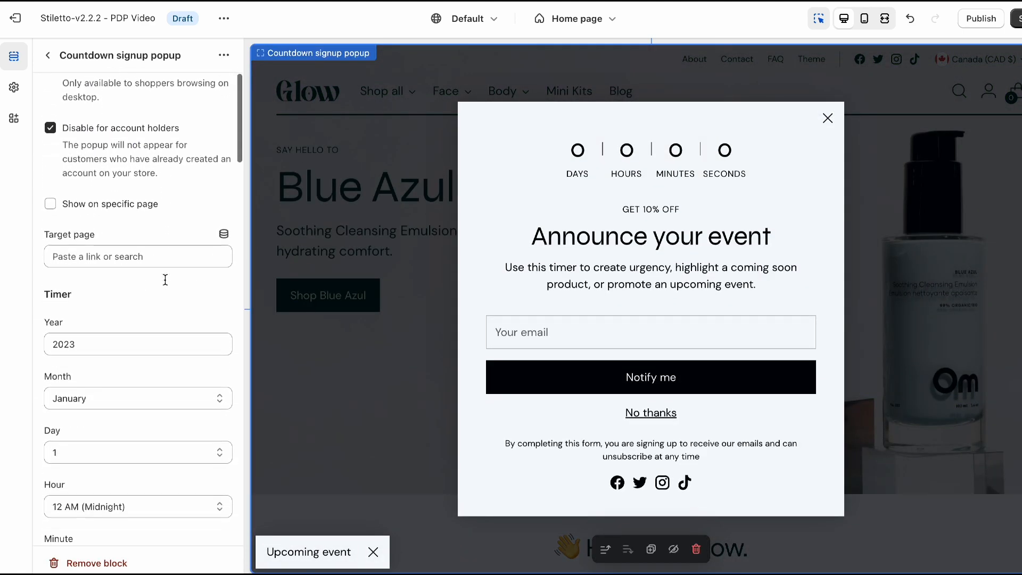
left_click(138, 398)
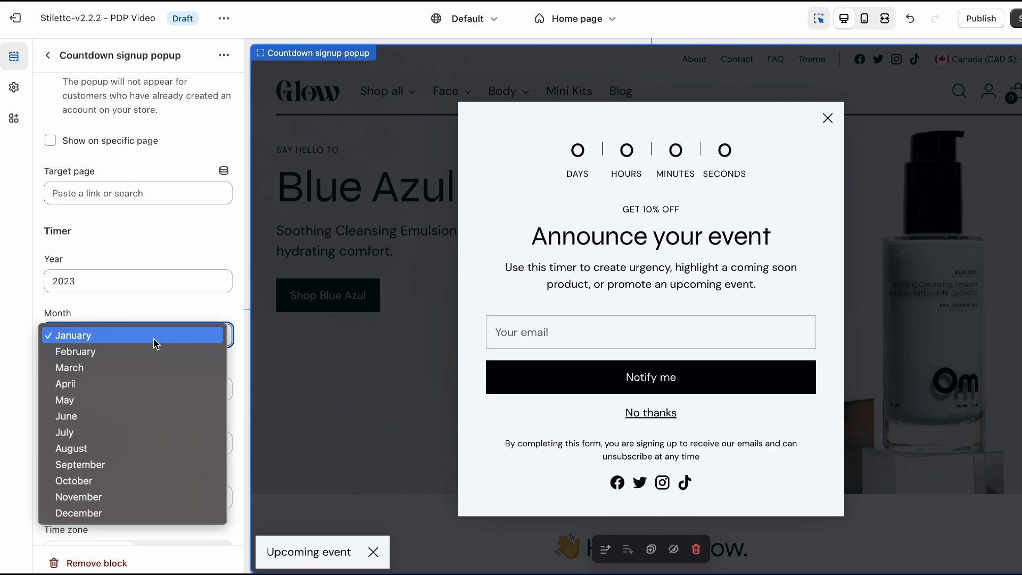
left_click(73, 480)
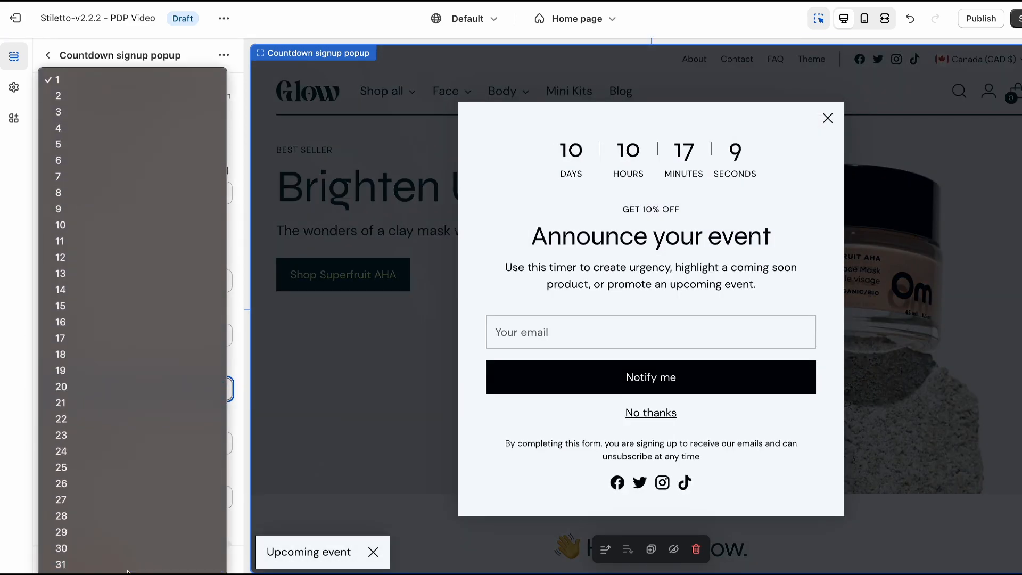
left_click(61, 564)
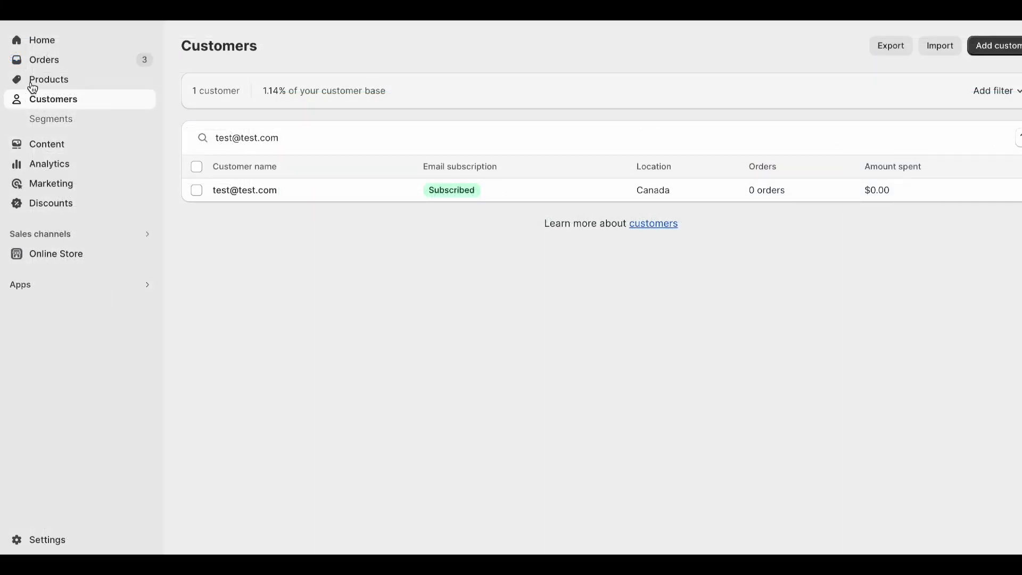
left_click(244, 189)
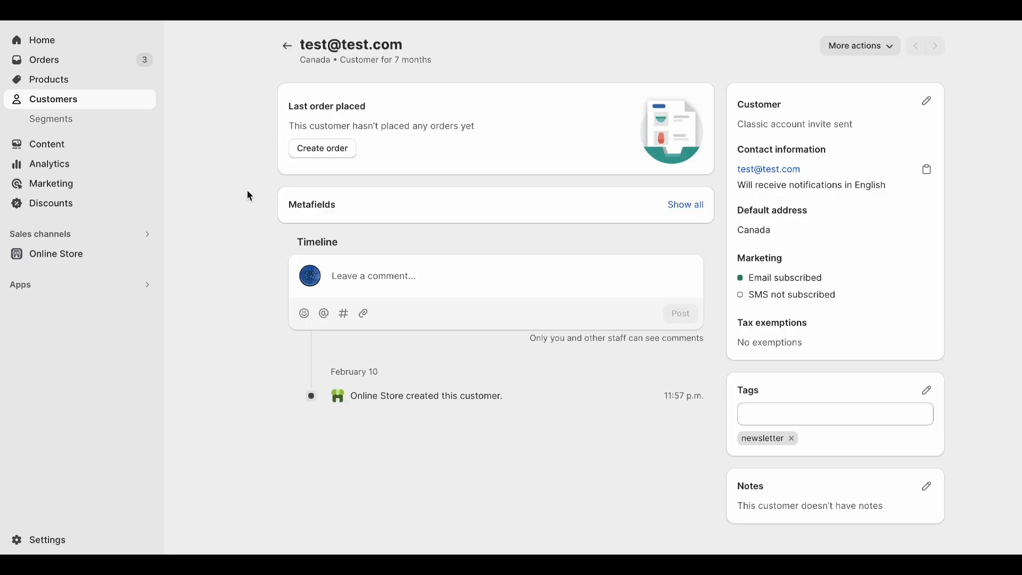
type("BF")
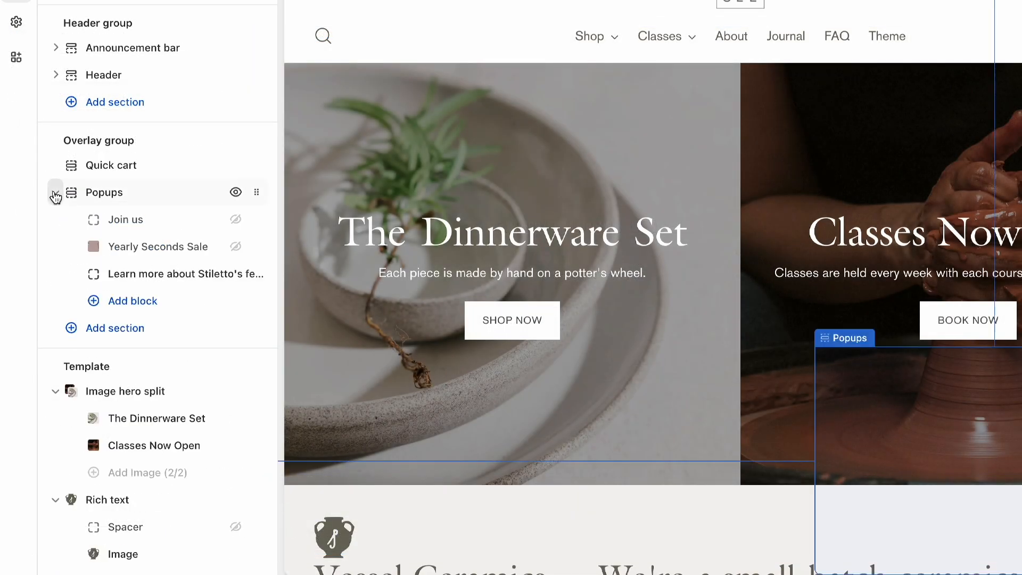
Step: Preview the Age verification popup type, confirm age to dismiss it, then start the markets video
left_click(132, 300)
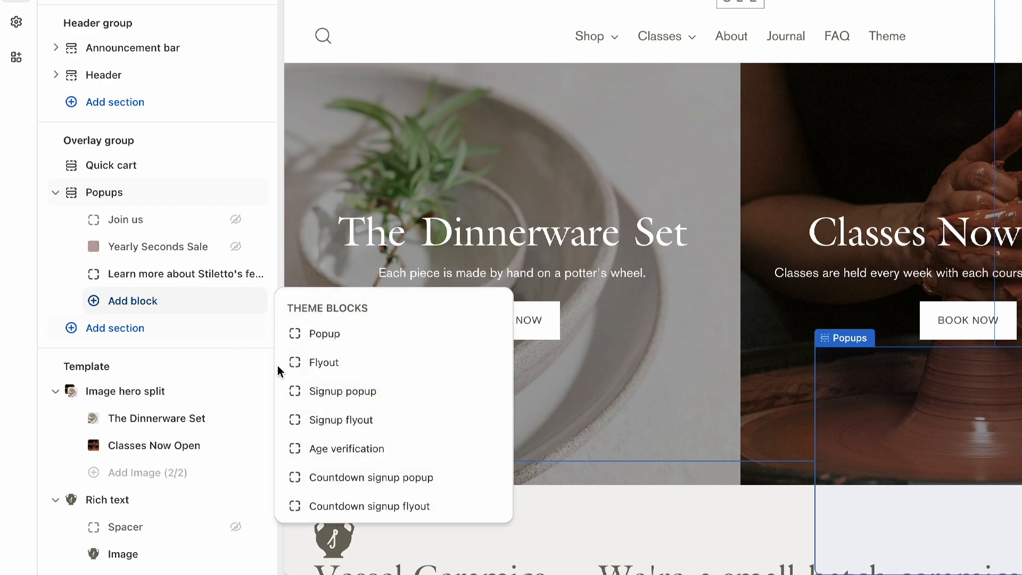
left_click(346, 448)
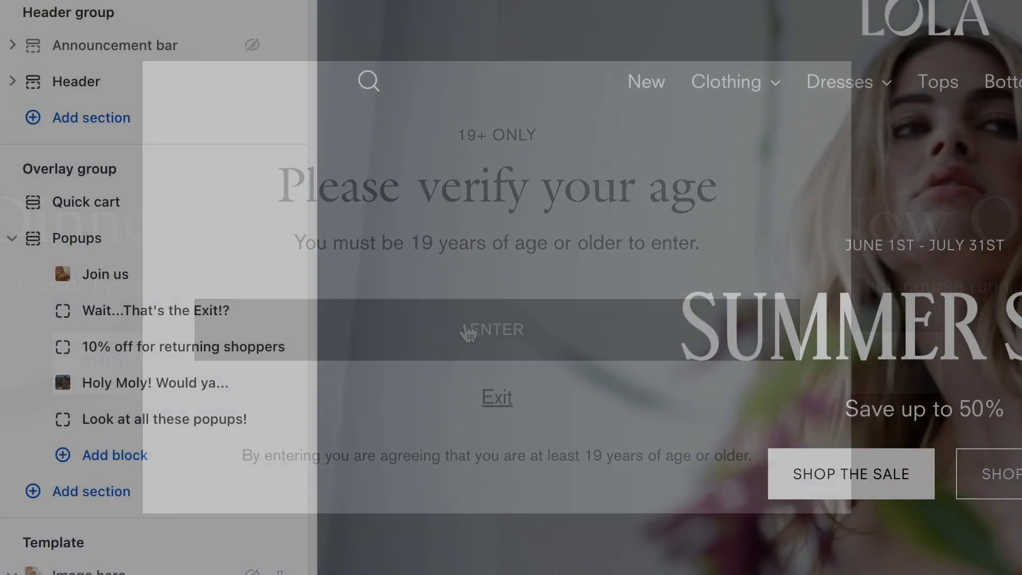
left_click(496, 329)
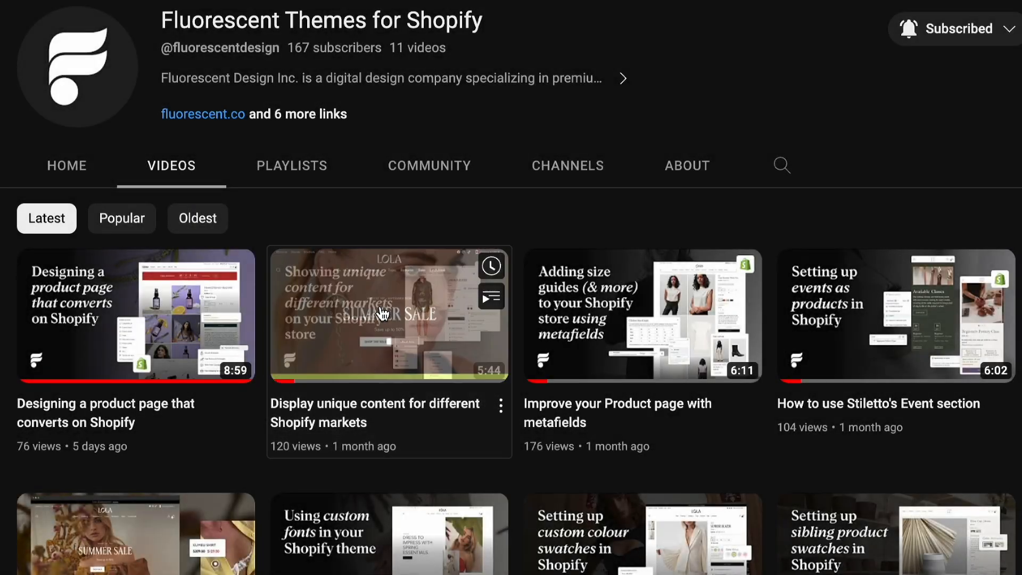
left_click(389, 316)
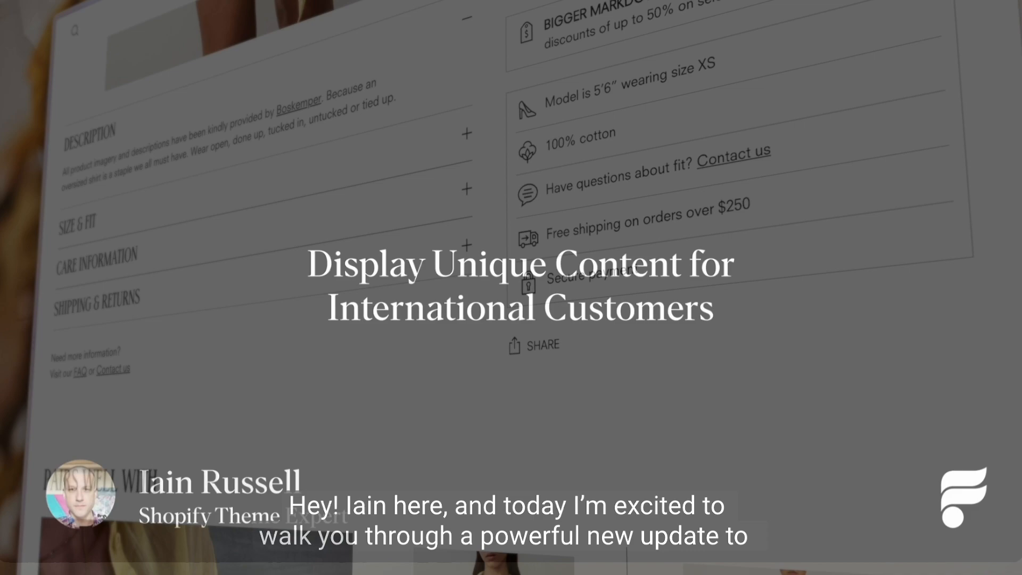
scroll("down", 3)
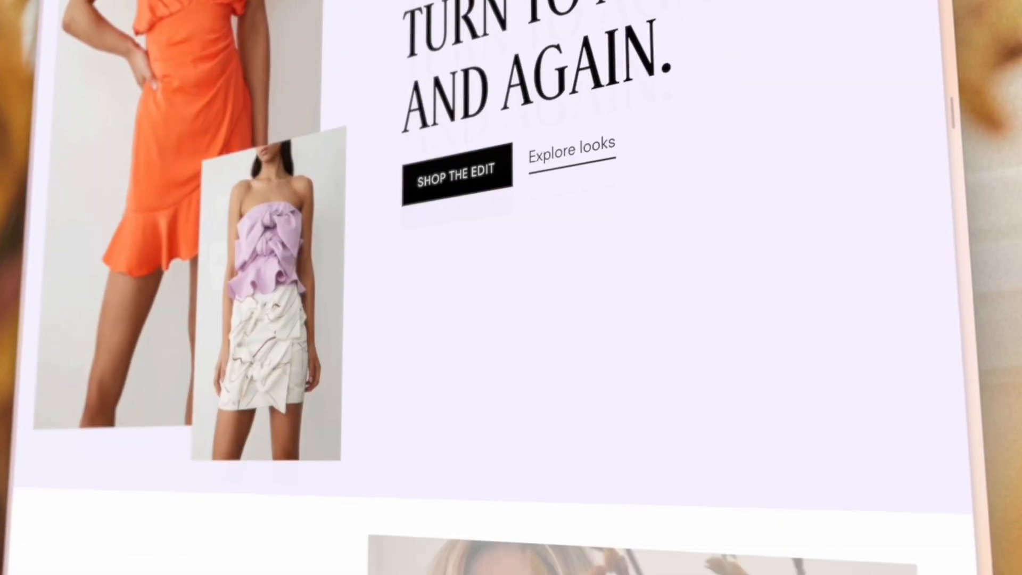
scroll("down", 3)
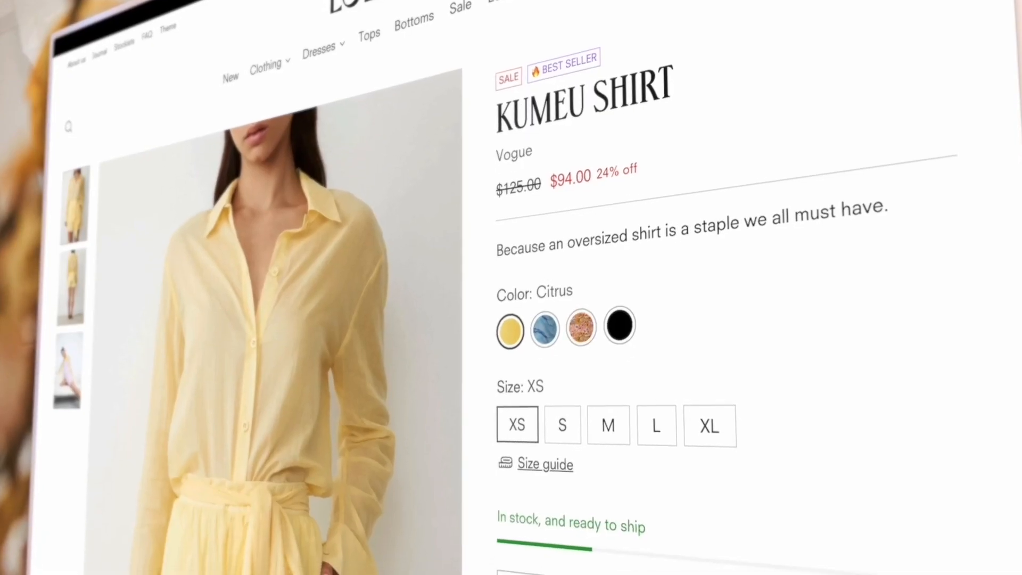
scroll("down", 3)
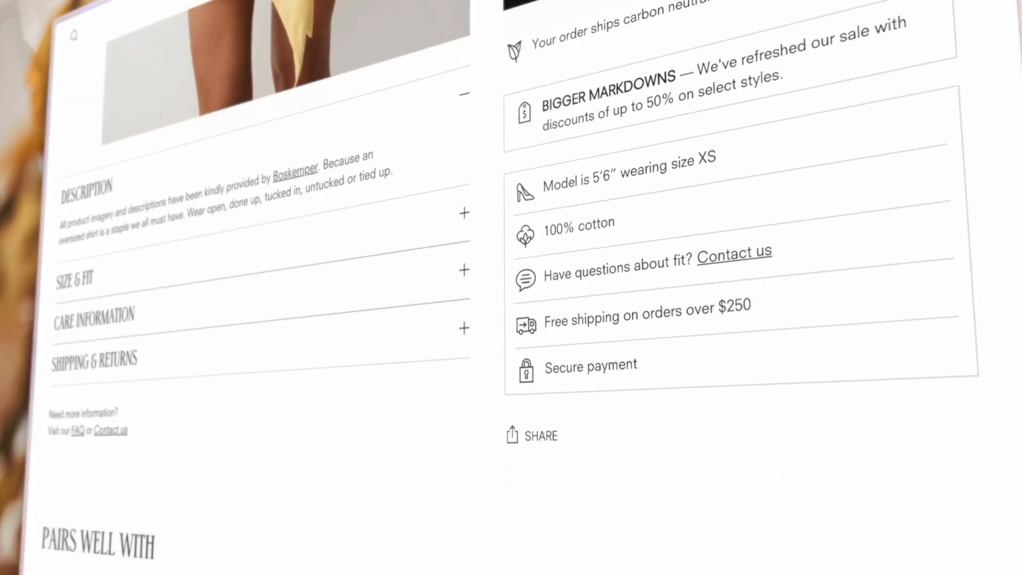
scroll("down", 3)
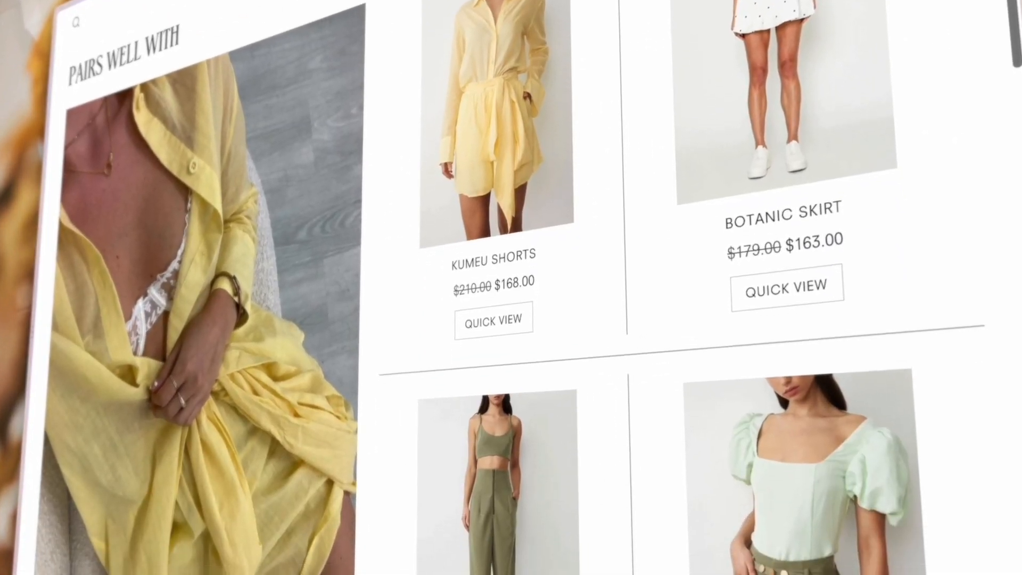